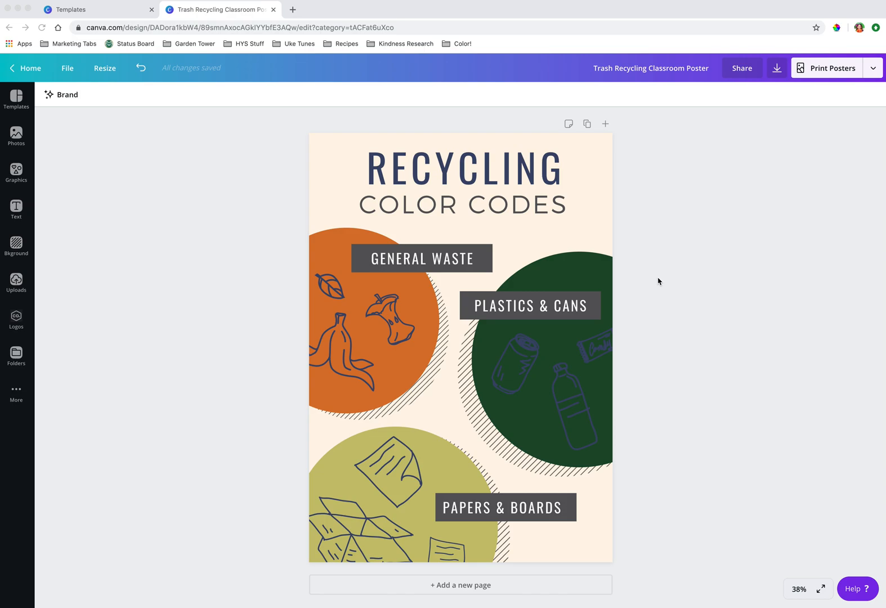
mouse_move(526, 356)
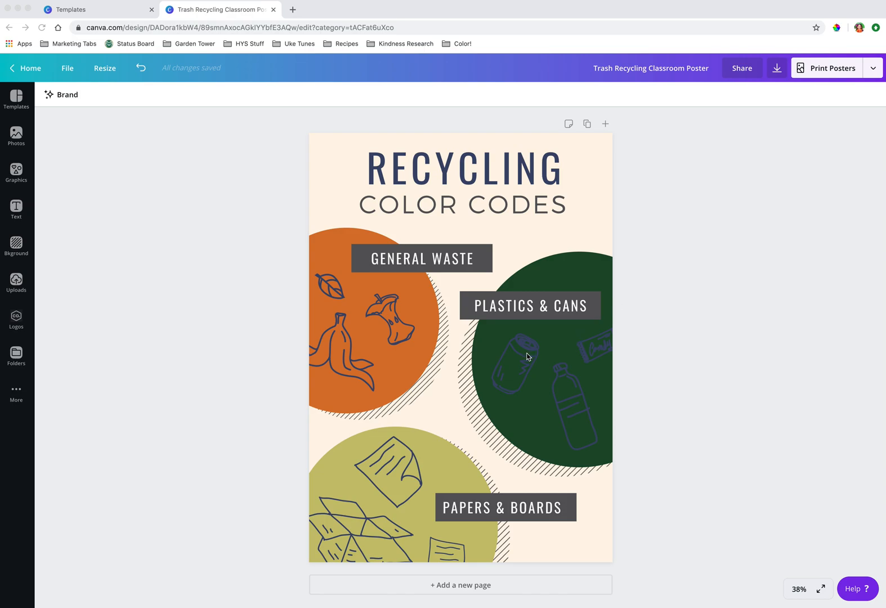
Recolour the soda can, wrapper, apple core, crumpled paper and box drawings white
click(527, 356)
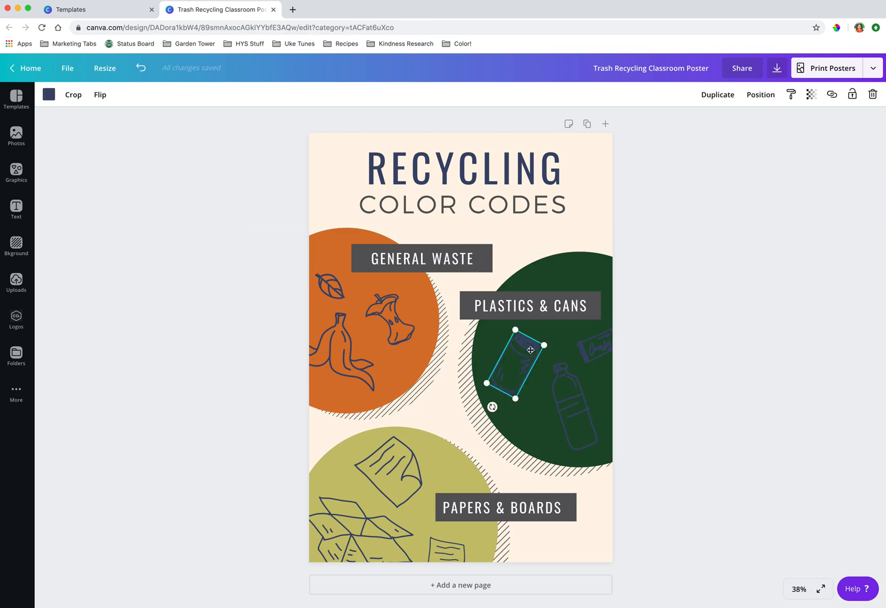
click(49, 95)
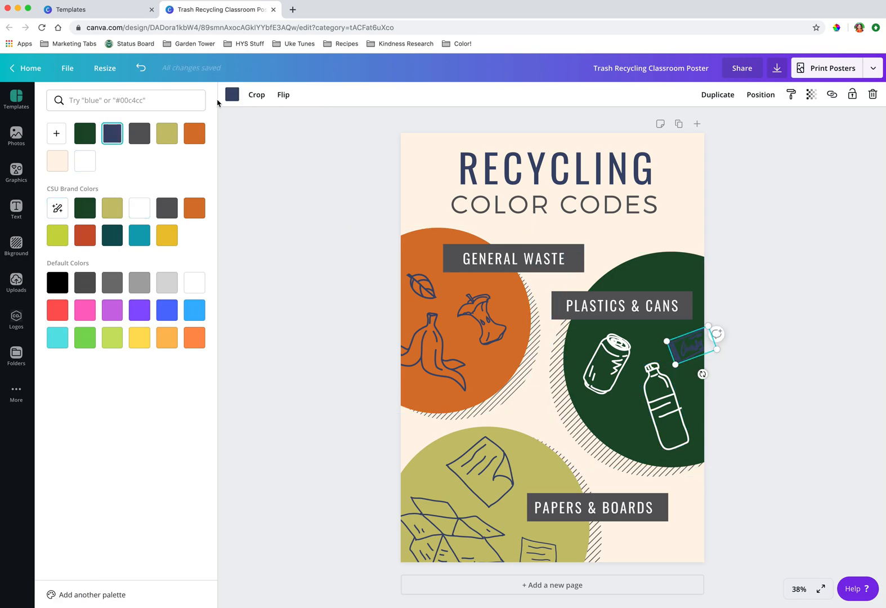
mouse_move(232, 94)
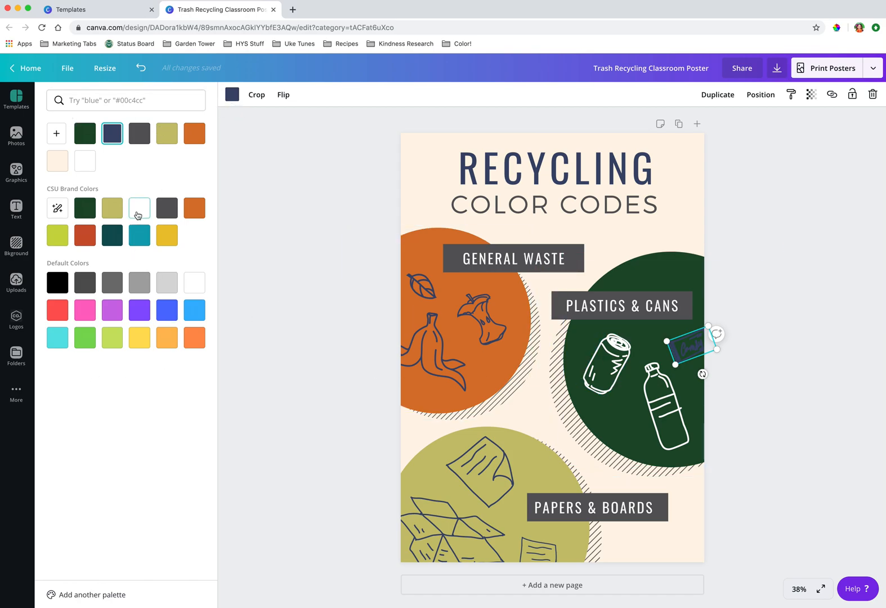
click(139, 207)
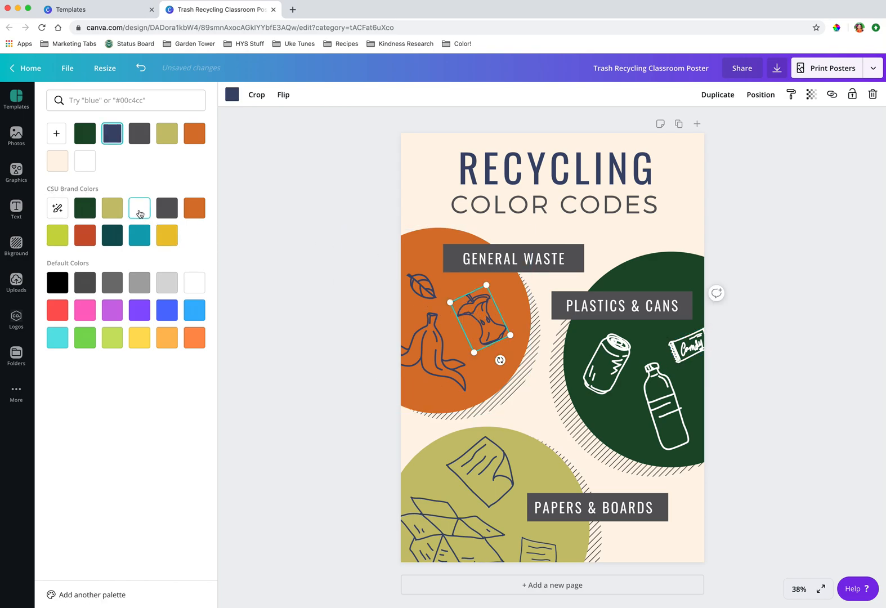
click(139, 207)
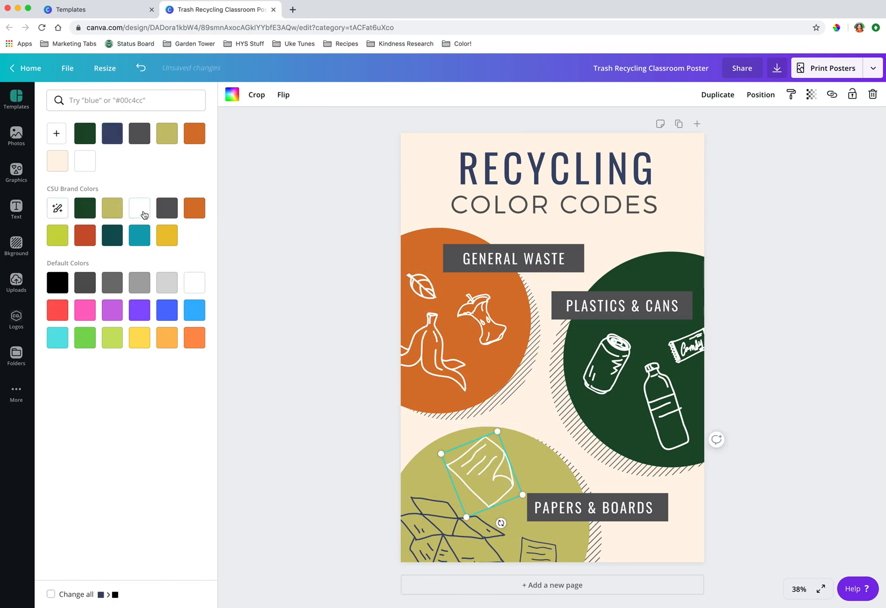
click(112, 133)
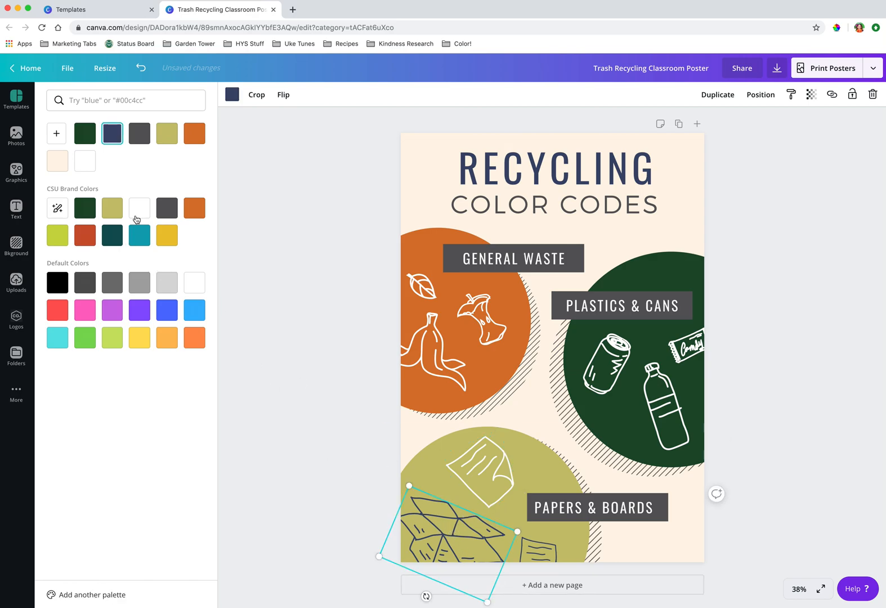
click(167, 207)
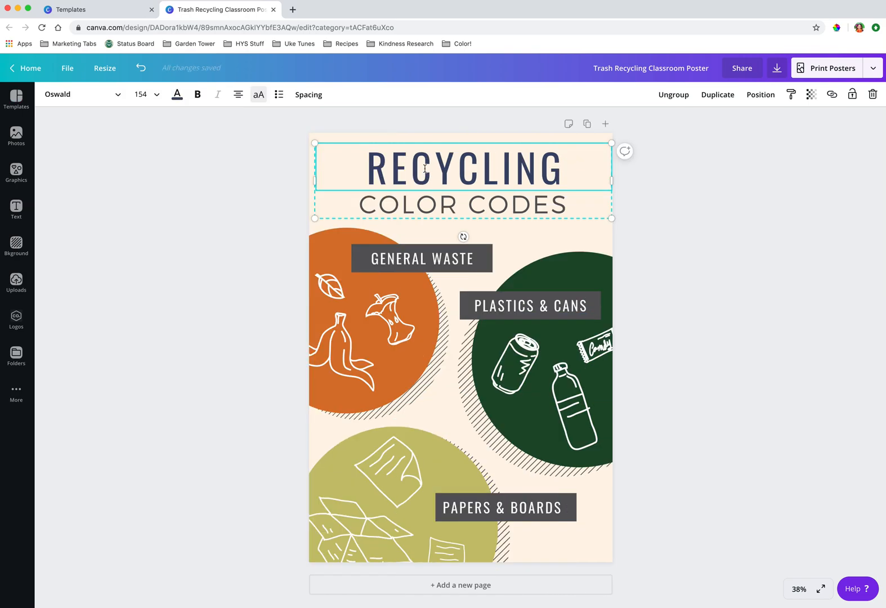
Make the RECYCLING heading dark green, then click around the poster canvas
click(177, 95)
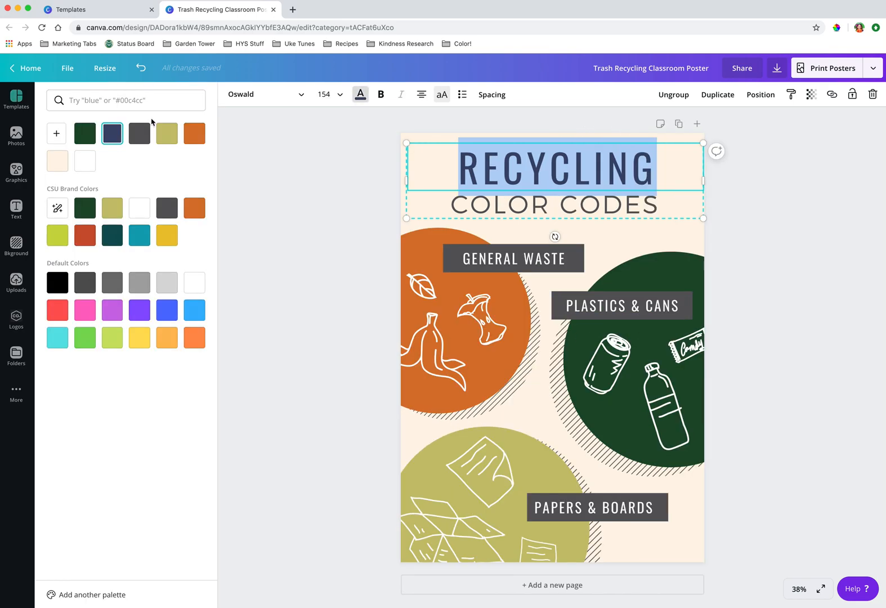
click(172, 226)
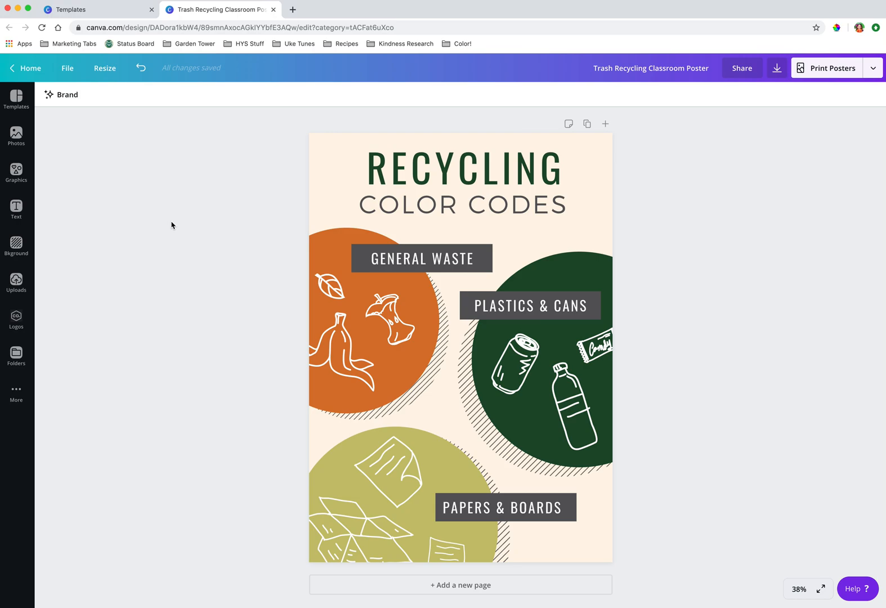
click(461, 179)
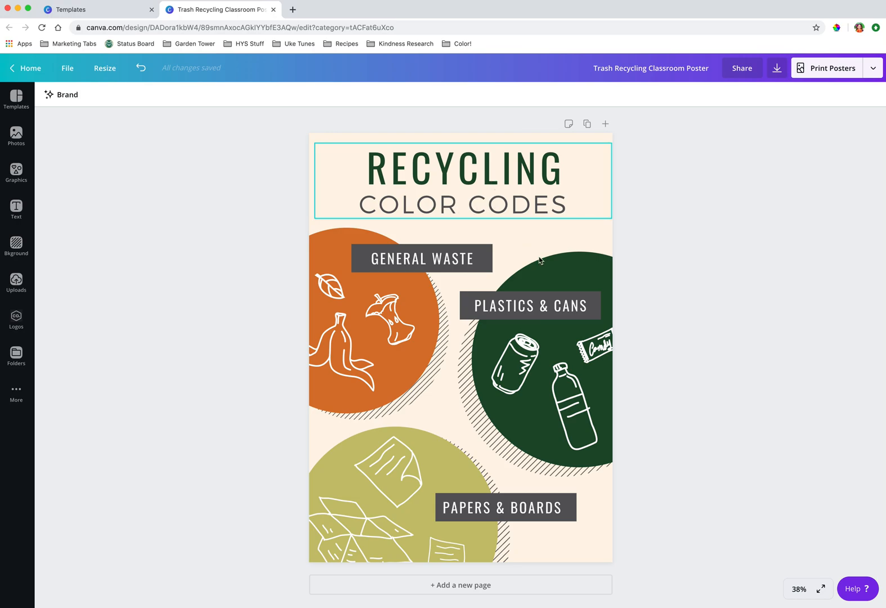
click(529, 305)
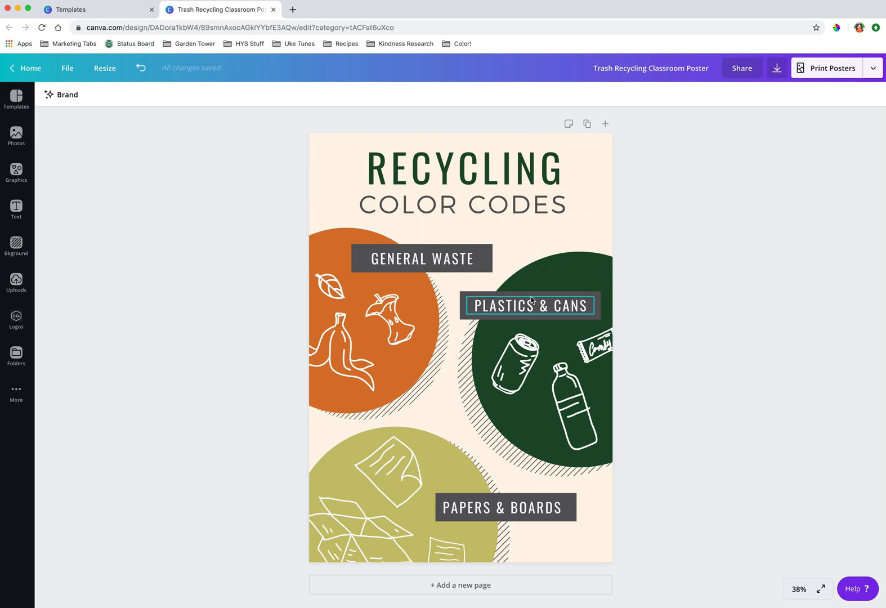
click(325, 229)
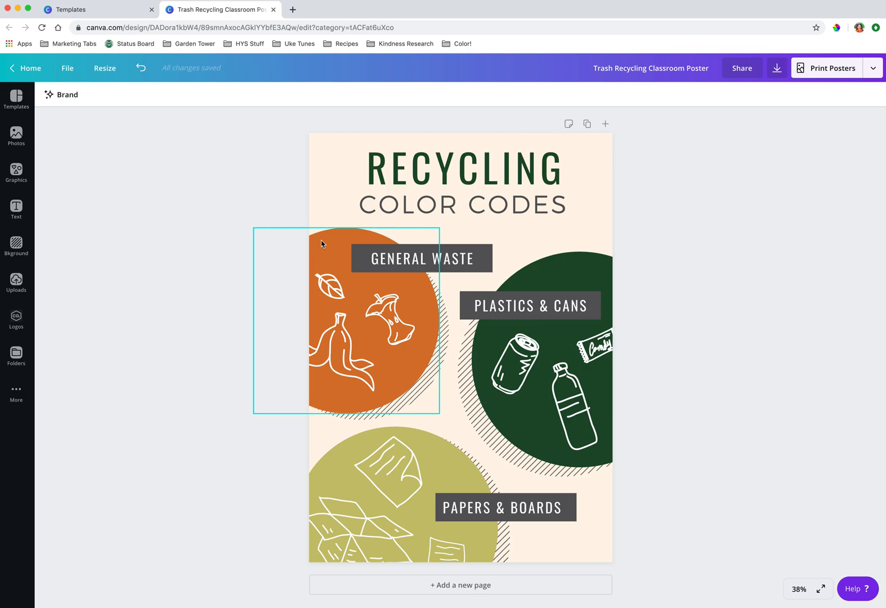
mouse_move(345, 205)
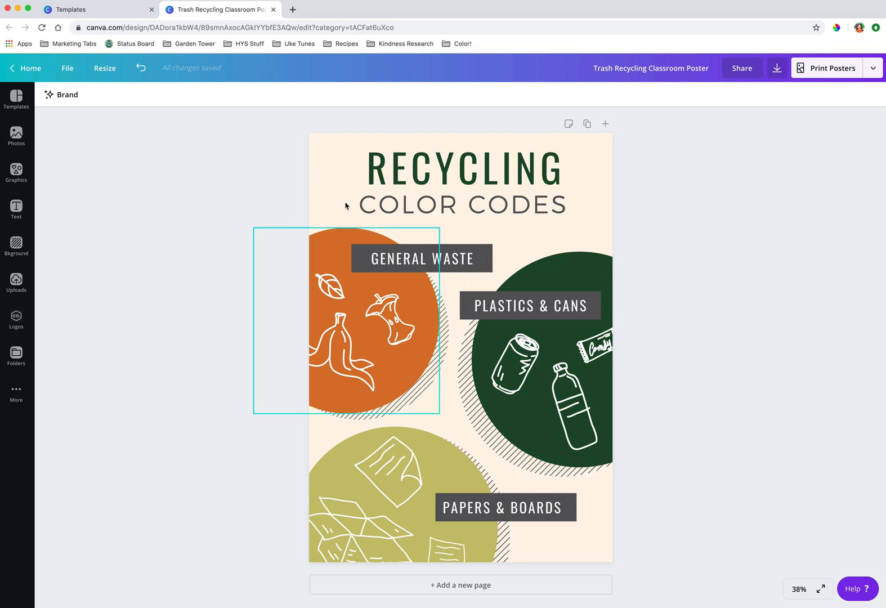
mouse_move(390, 244)
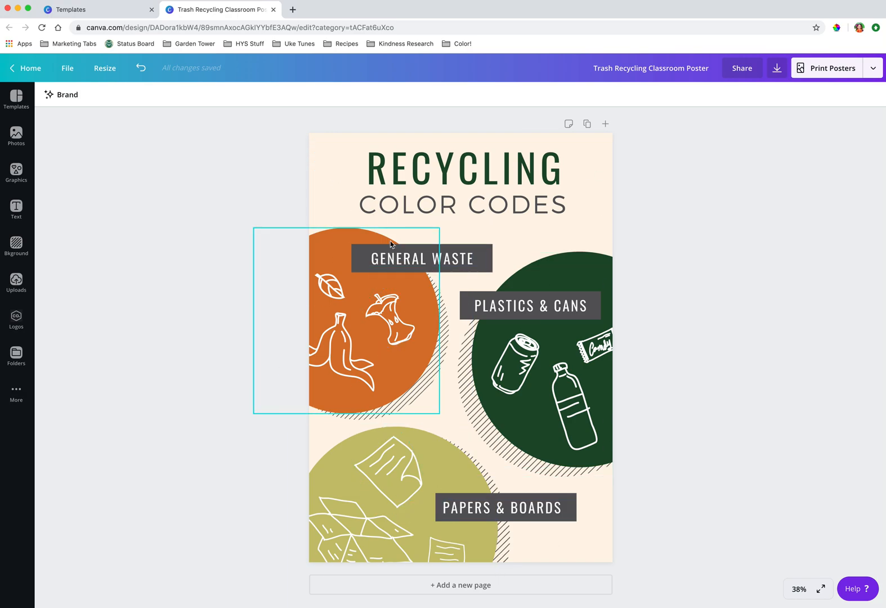
click(529, 336)
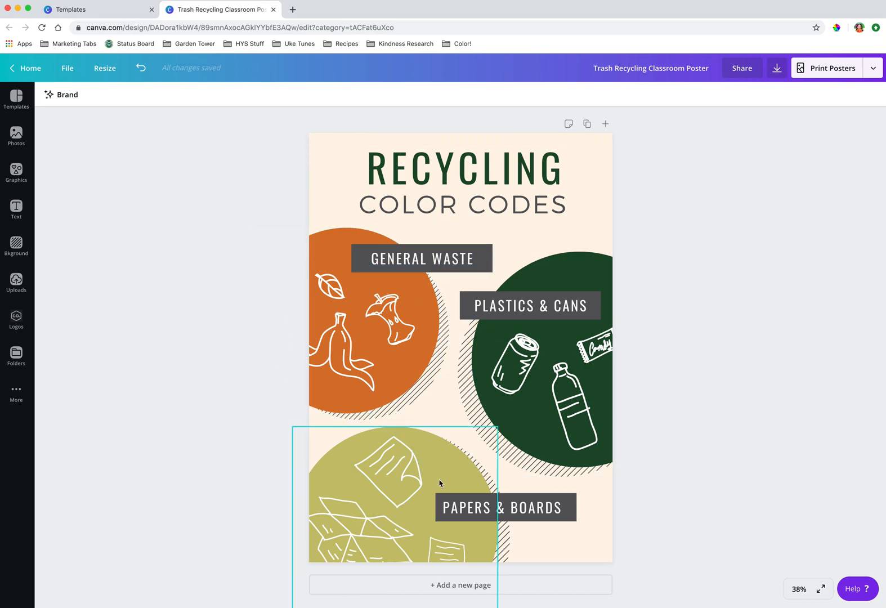
click(792, 285)
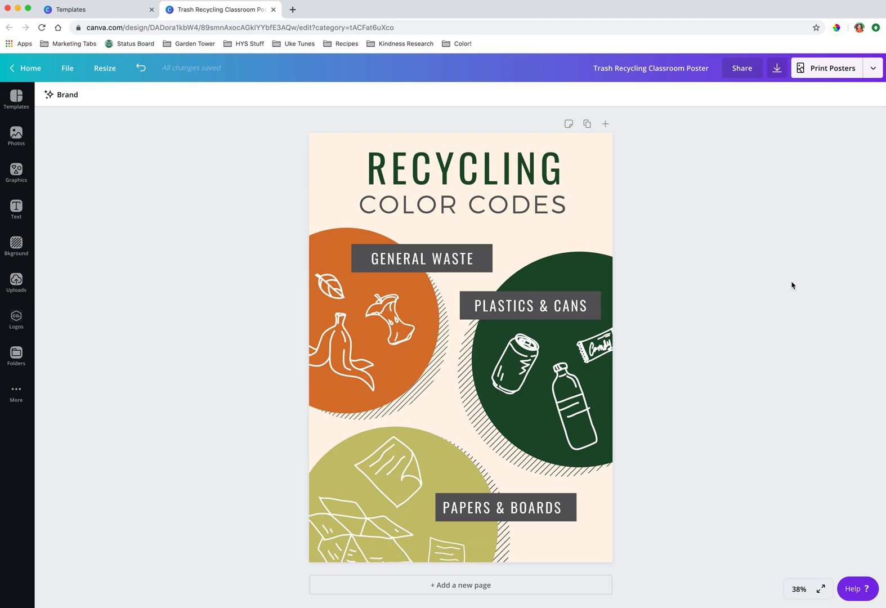
mouse_move(204, 56)
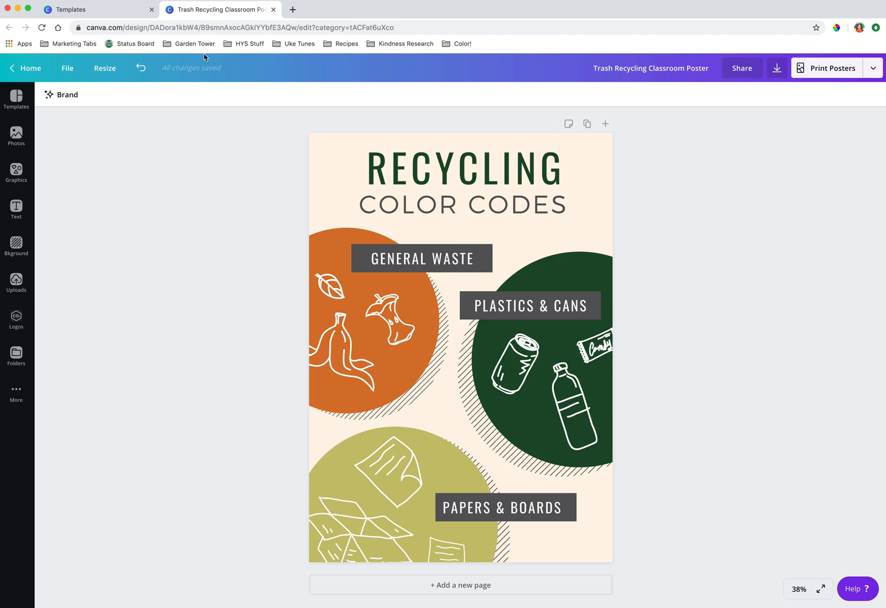
mouse_move(104, 68)
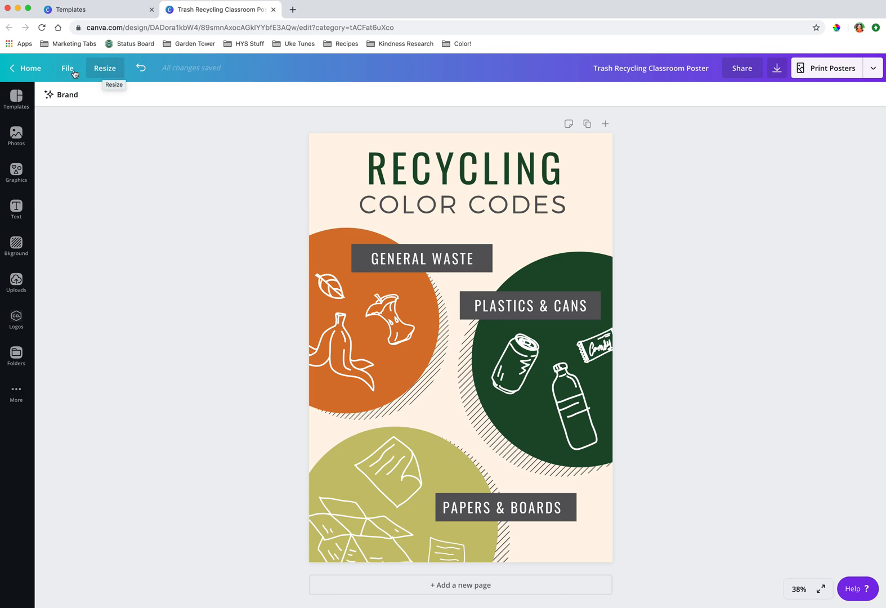
Check the poster's name and 42cm × 59.4cm size, then bring up the resize sizes
click(67, 67)
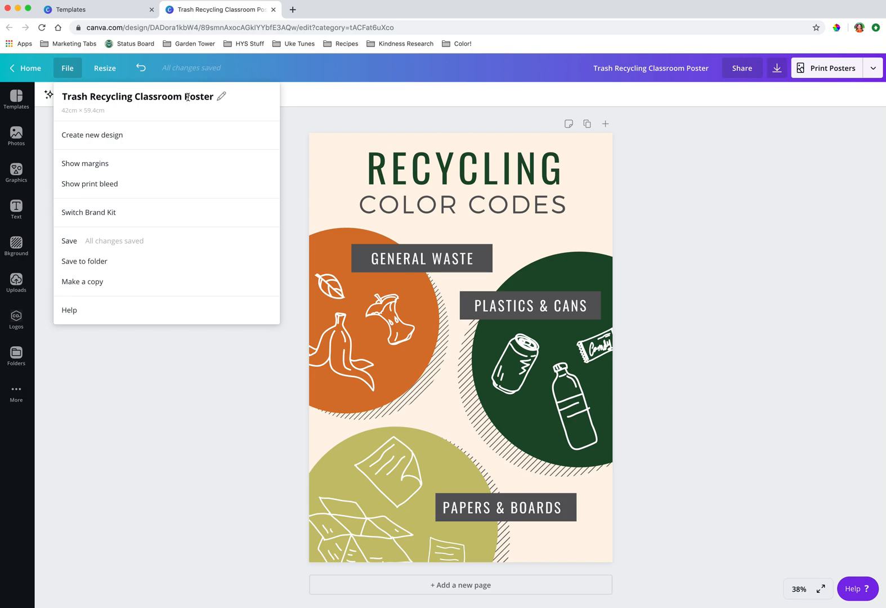
click(104, 67)
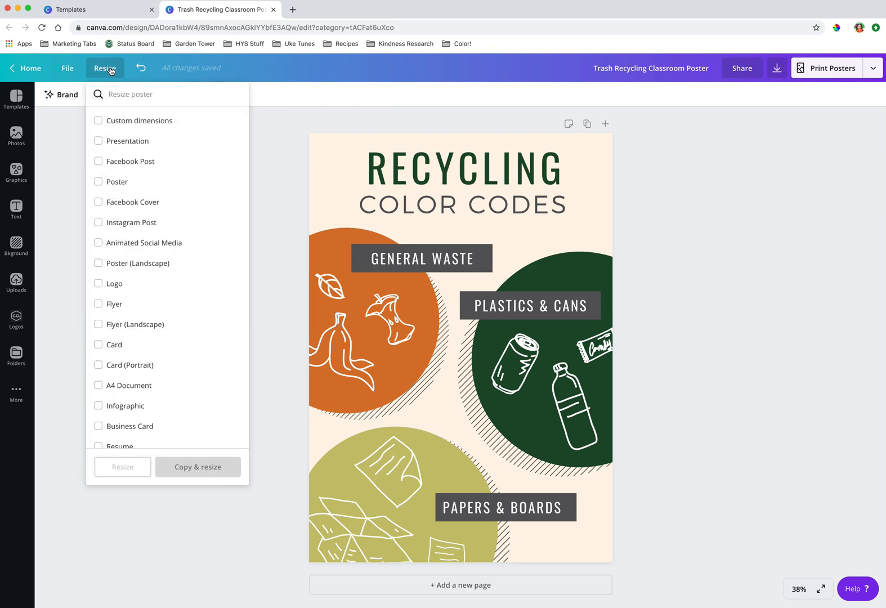
mouse_move(106, 68)
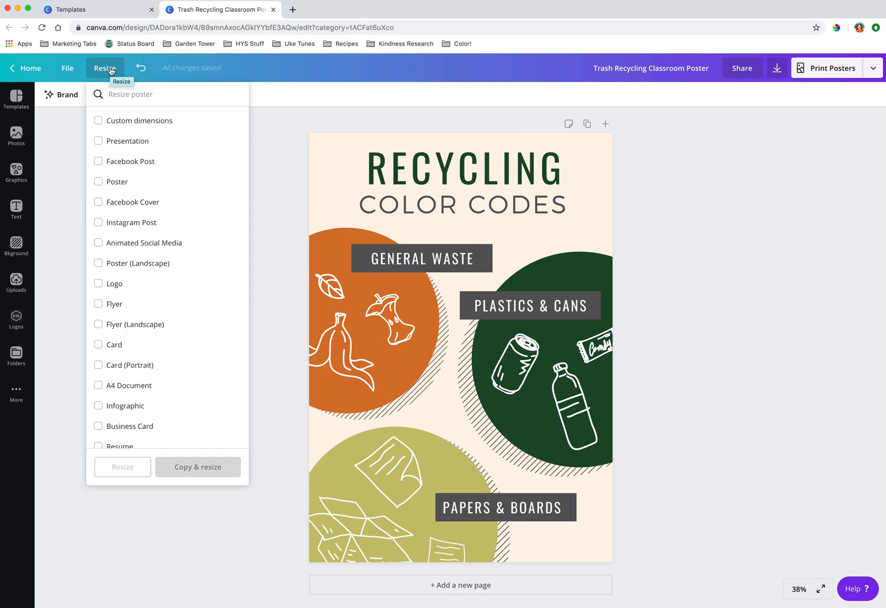
Scroll the resize list to reveal the Presentation 1920 × 1080 px format
scroll(down, 3)
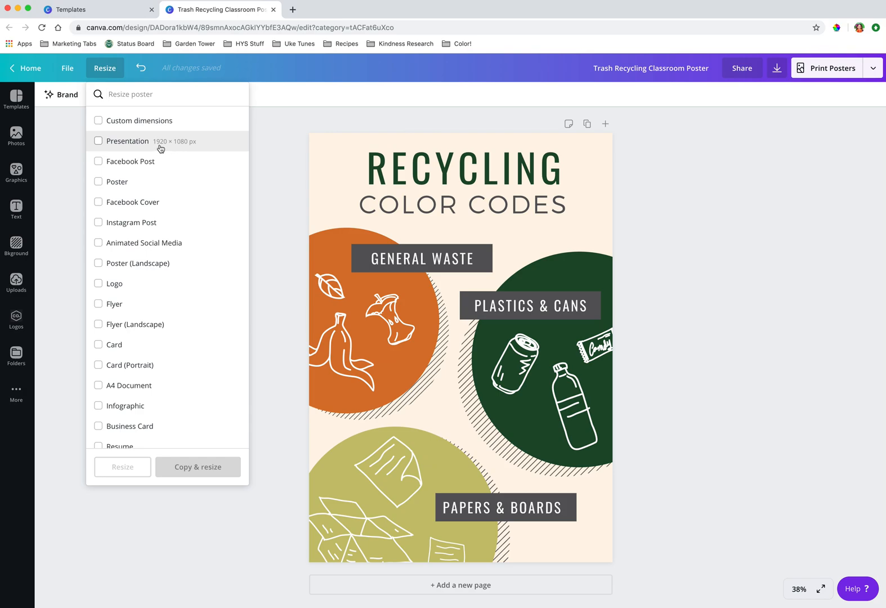
mouse_move(190, 147)
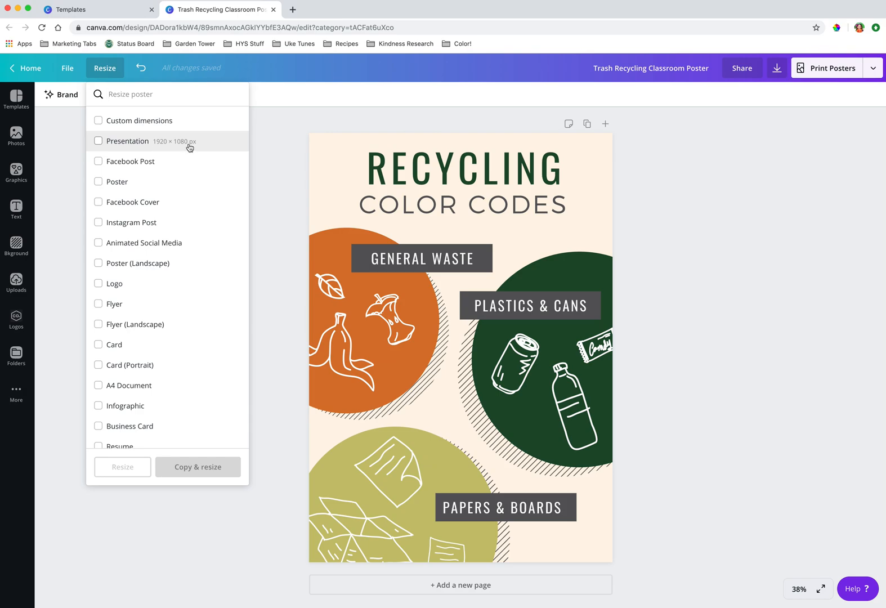
mouse_move(204, 229)
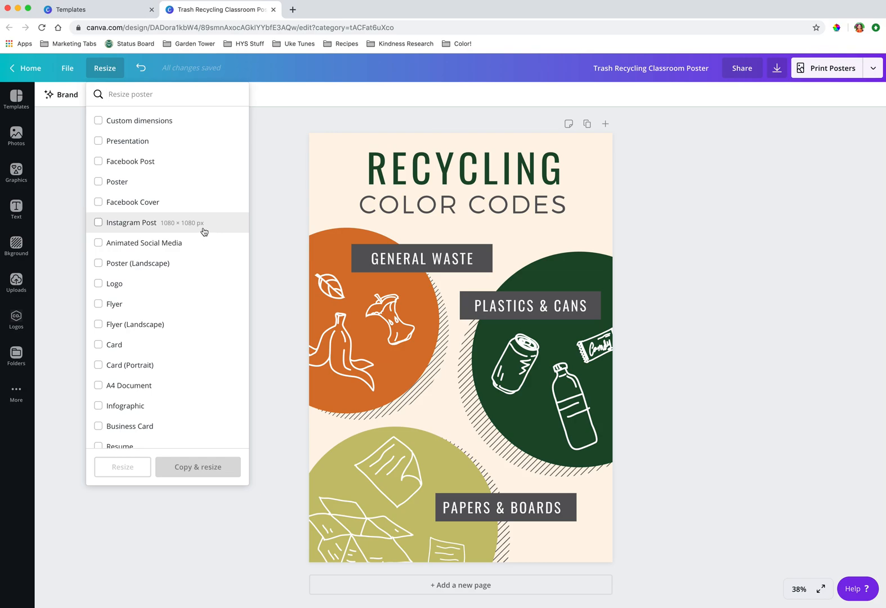
mouse_move(196, 231)
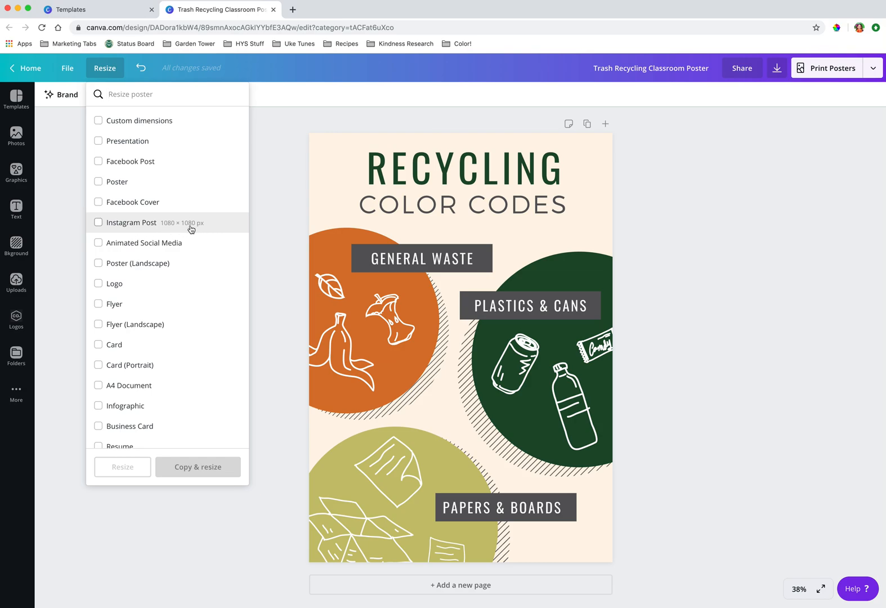
mouse_move(131, 202)
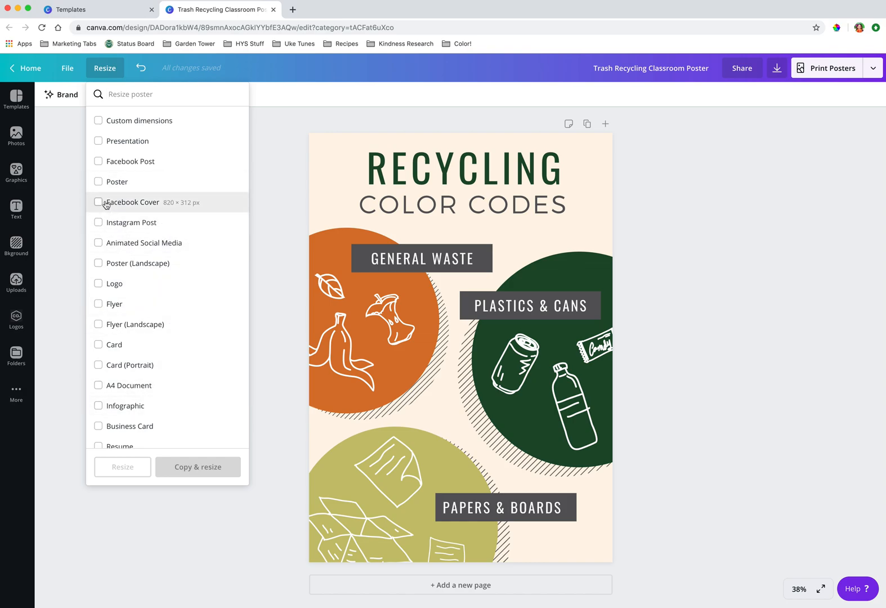
Tick Instagram Post, Poster, Menu and a Facebook size in the resize list
click(99, 222)
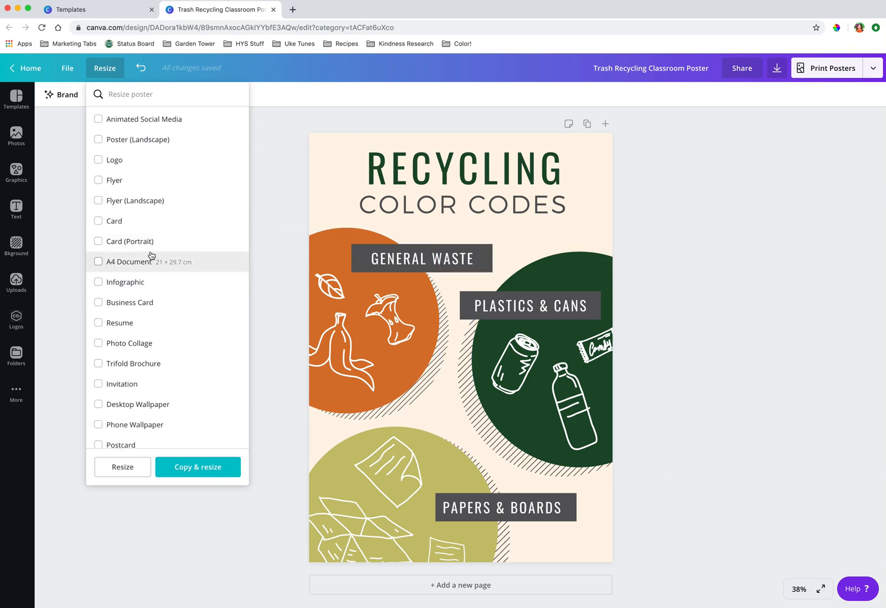
scroll(down, 3)
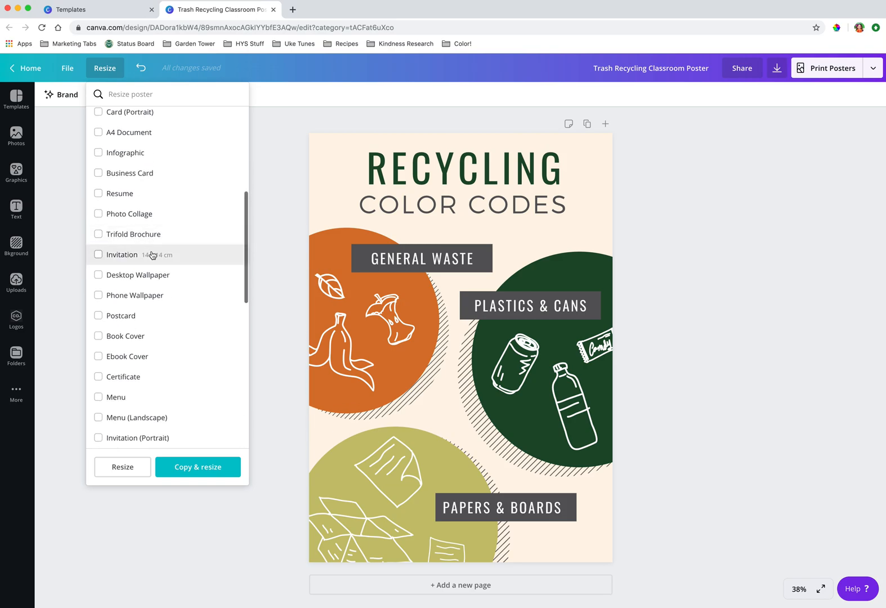
scroll(down, 3)
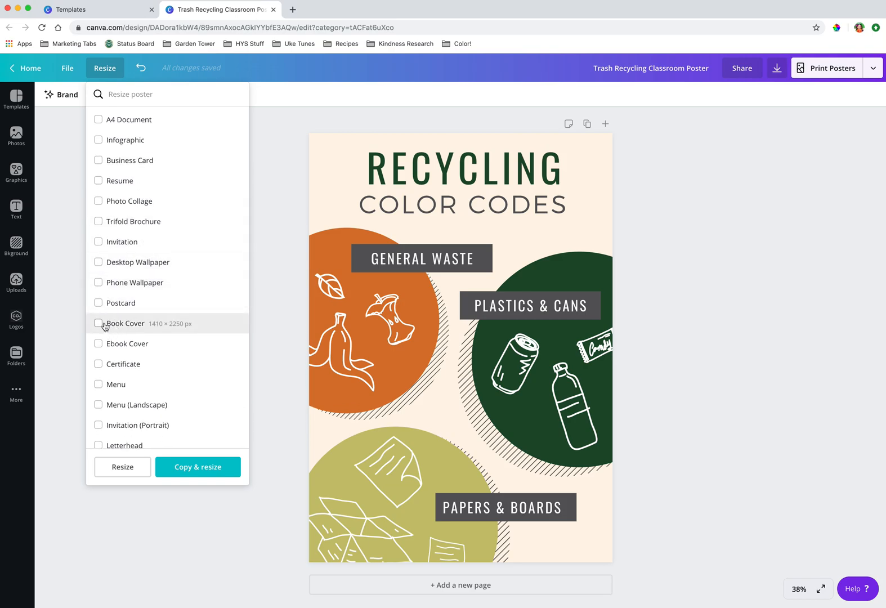
click(98, 135)
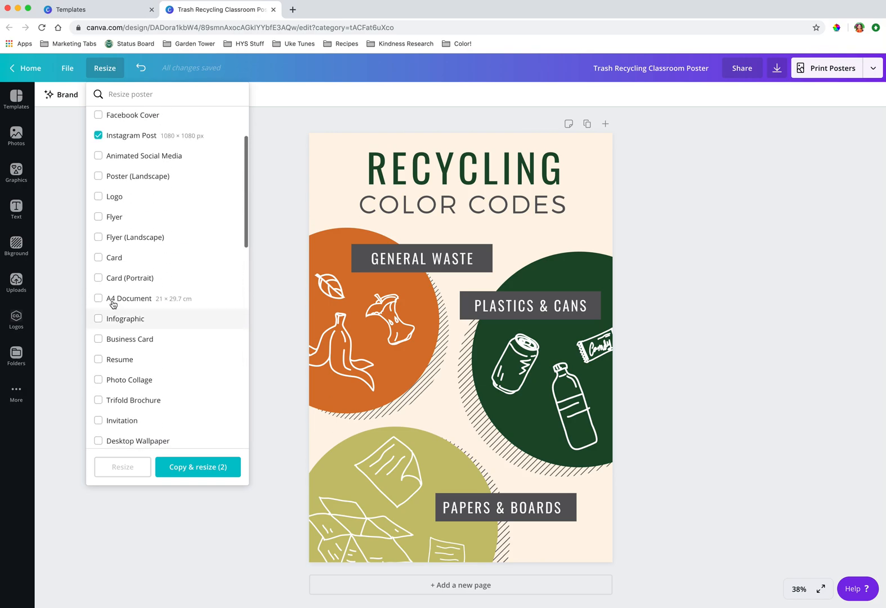
click(115, 181)
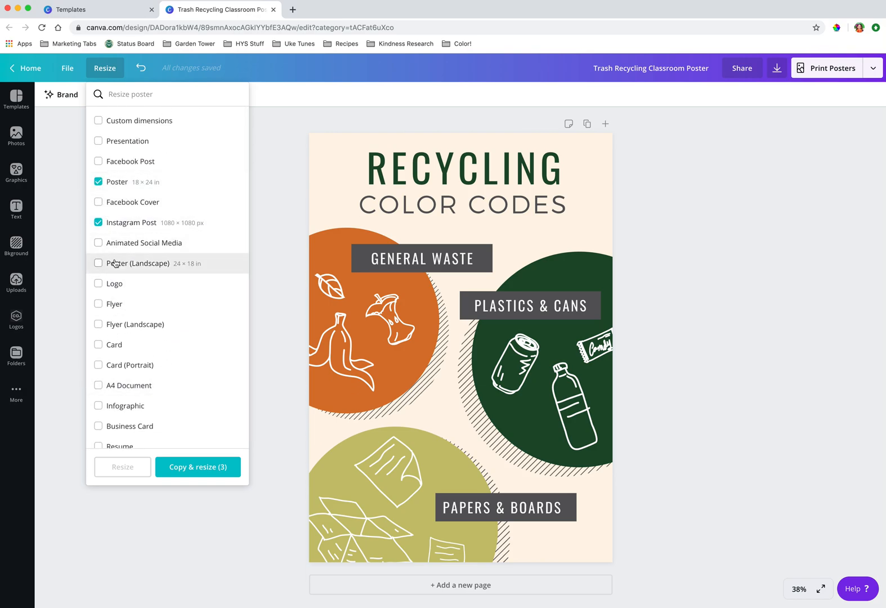
click(98, 162)
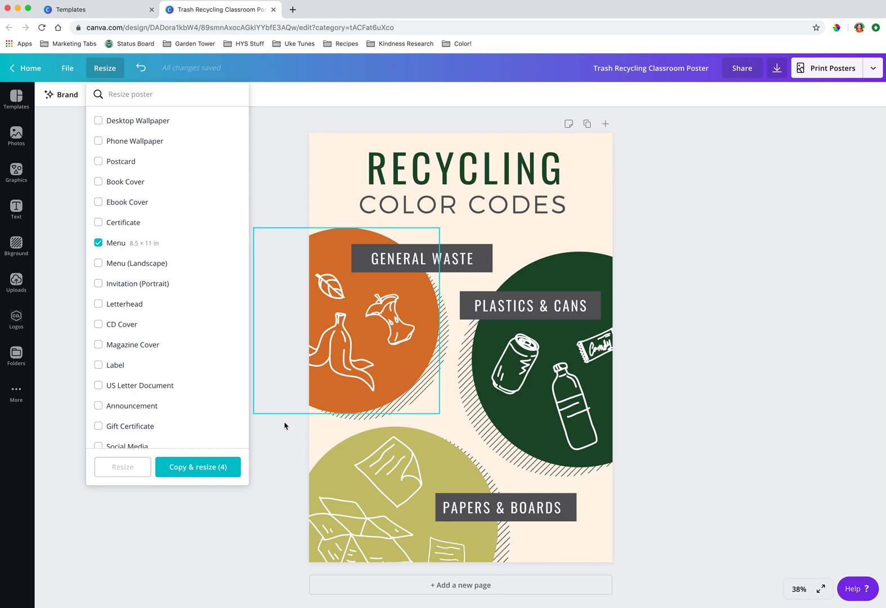
mouse_move(197, 467)
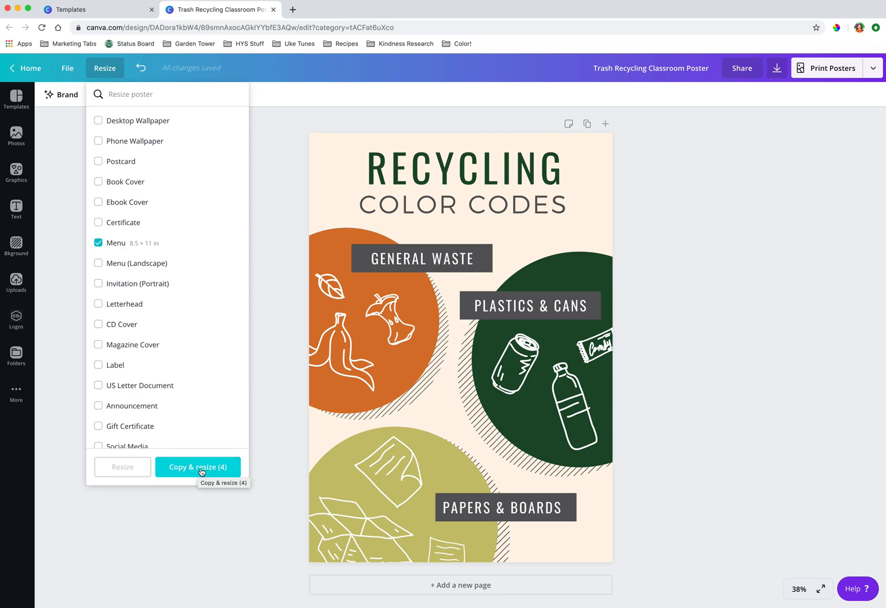
Generate the four resized poster copies and switch to the Poster (US) copy
click(197, 467)
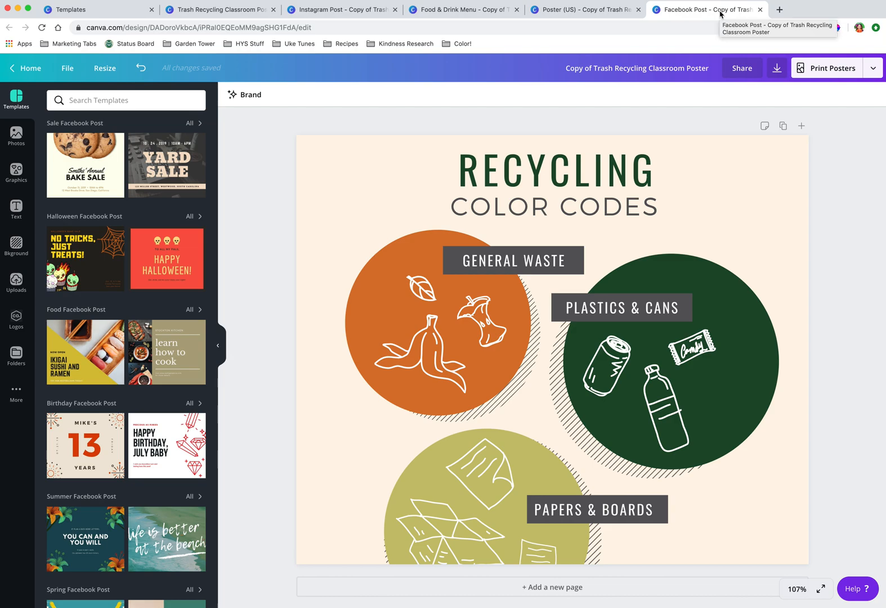
click(585, 10)
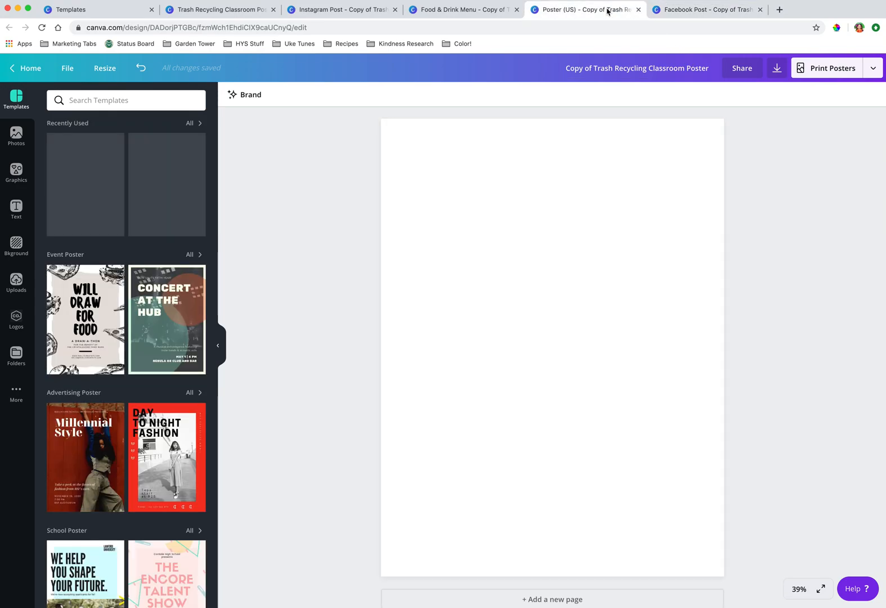
On the Instagram Post copy, shrink and reposition the olive Papers & Boards circle
click(339, 9)
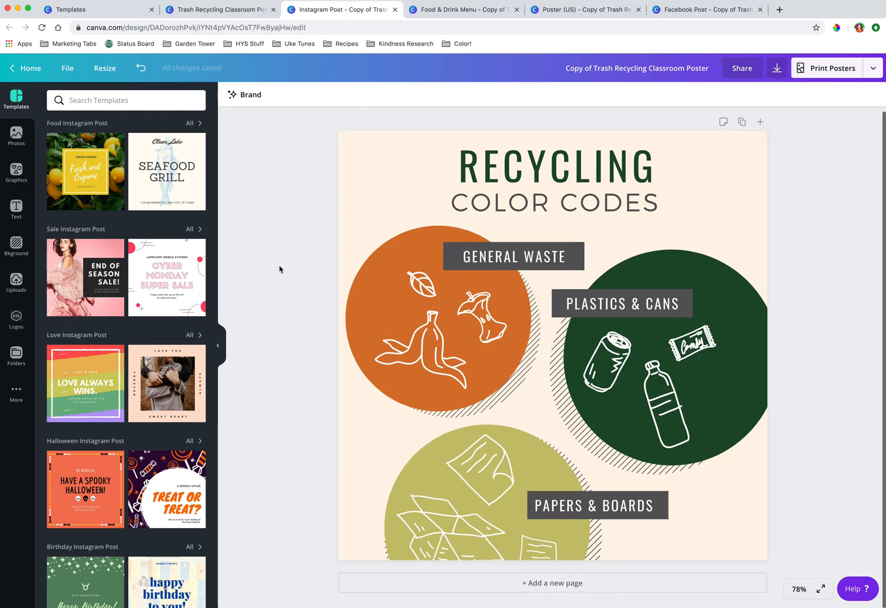
click(551, 177)
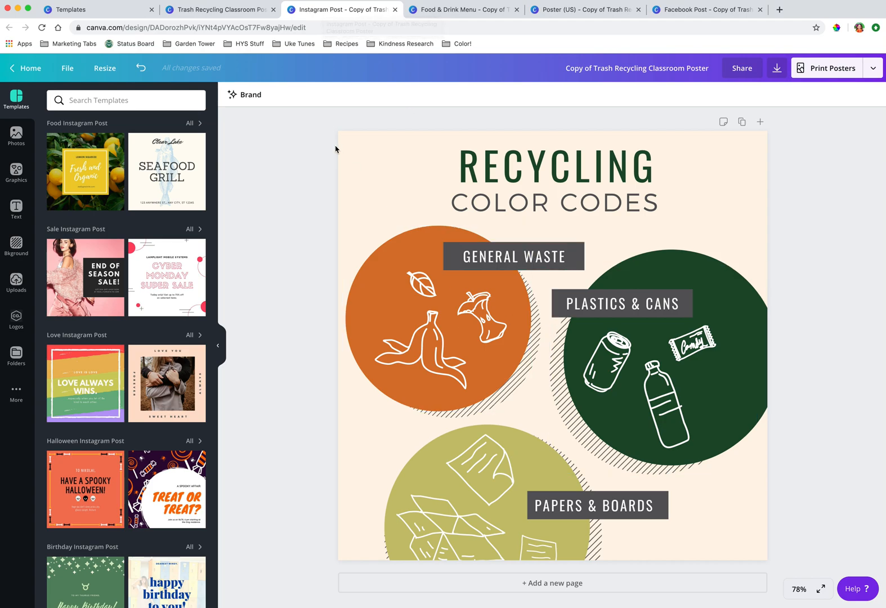
click(435, 316)
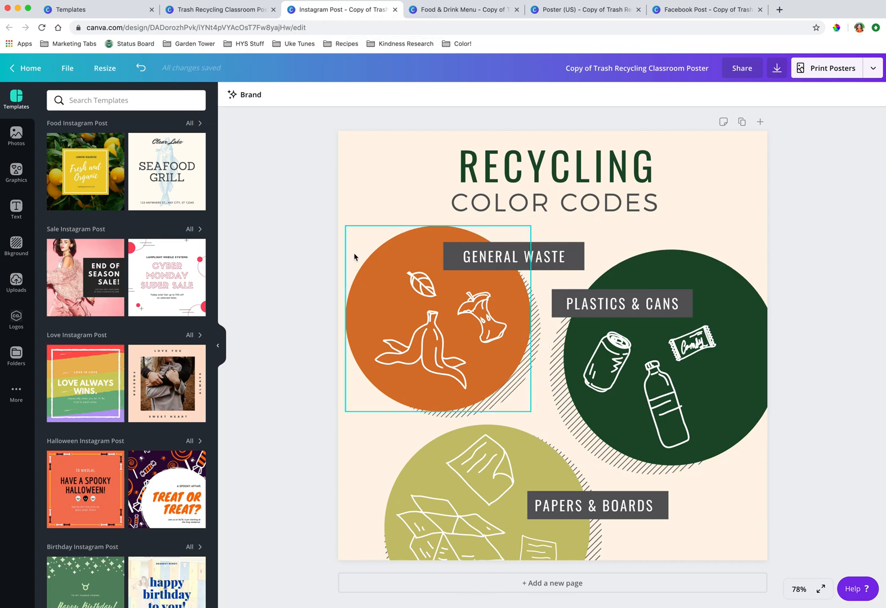
mouse_move(399, 239)
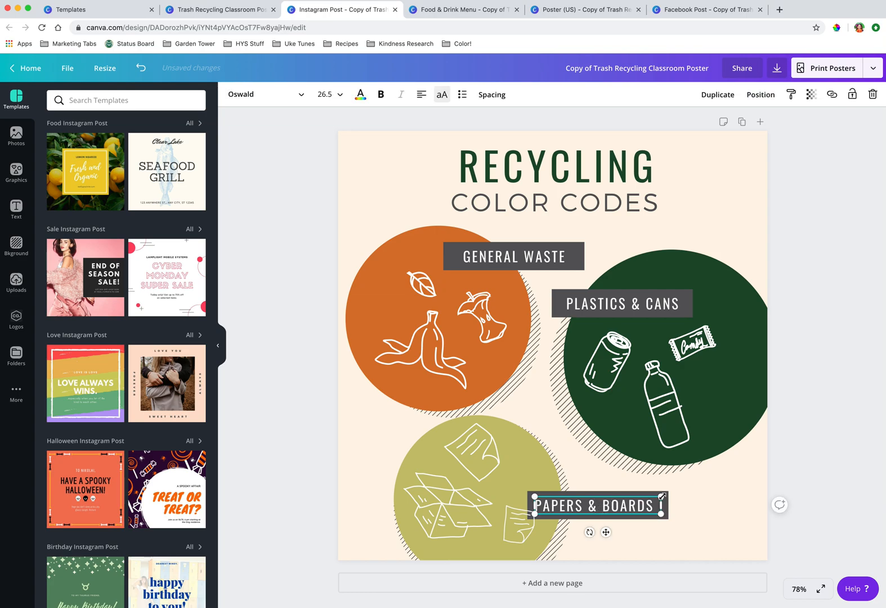
Drag the PAPERS & BOARDS label up onto the resized olive circle
drag(595, 505, 595, 484)
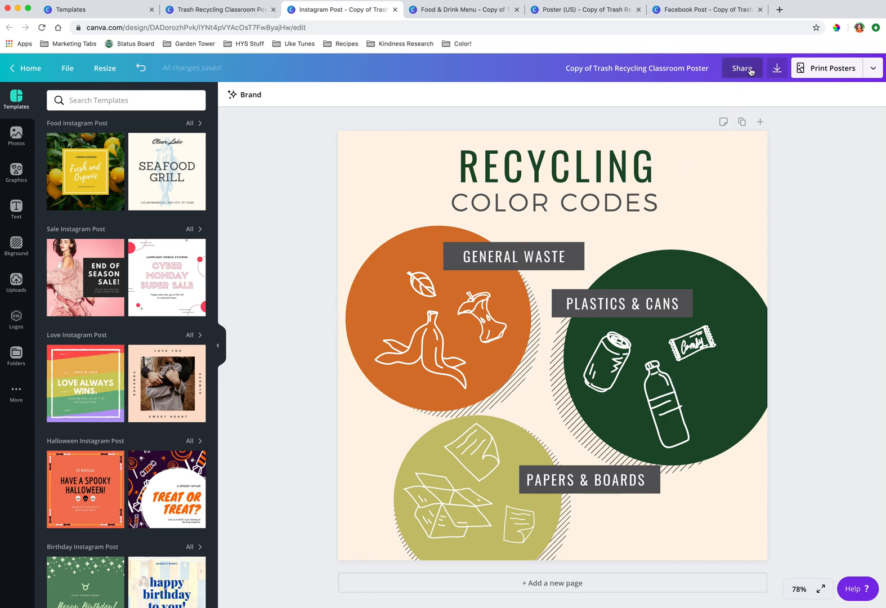
click(742, 67)
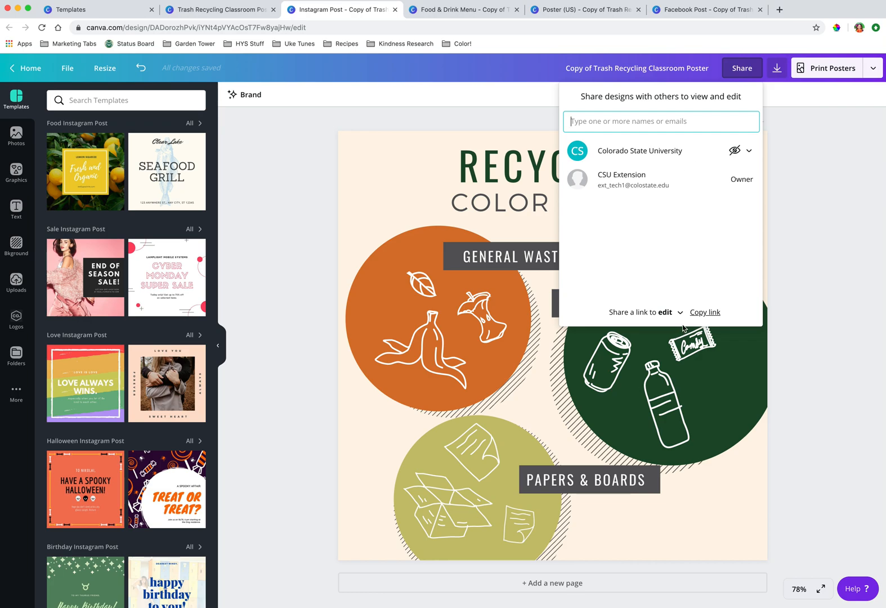
mouse_move(683, 317)
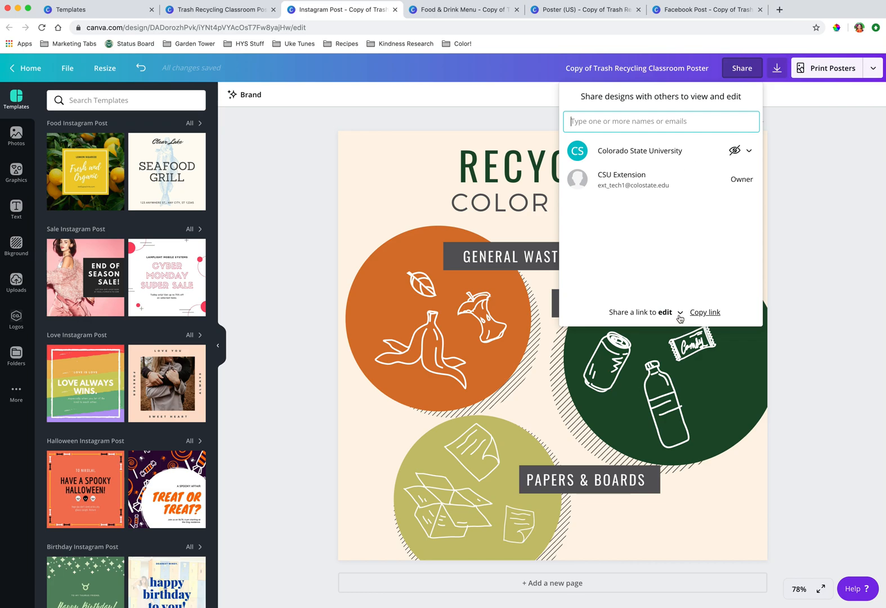
click(646, 312)
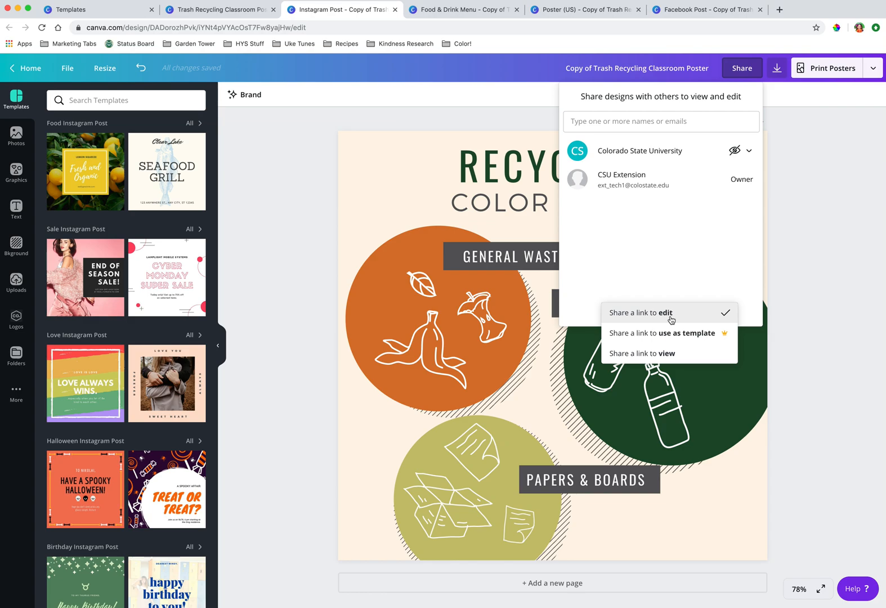
click(643, 353)
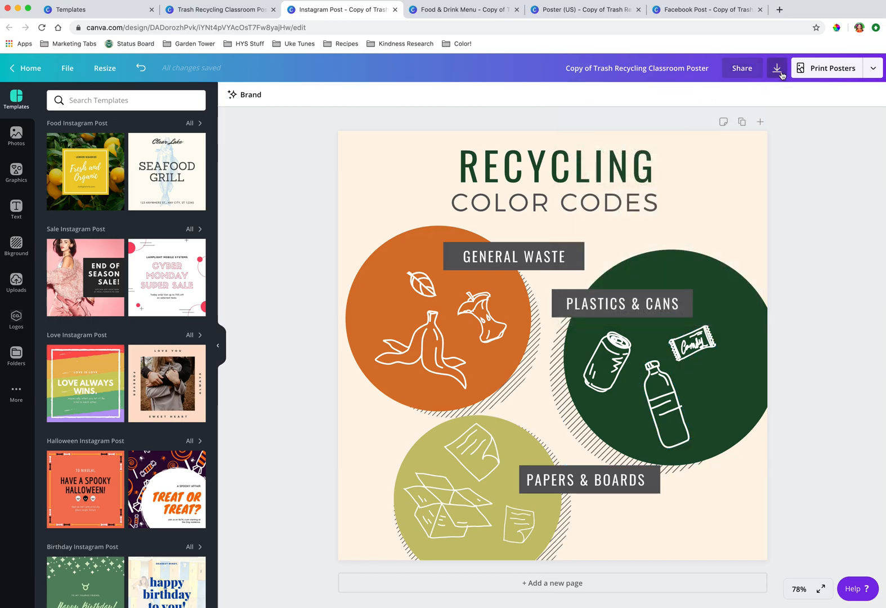
Review the Instagram copy's download file types (PNG, JPG, PDF, Video), then dismiss them
click(776, 67)
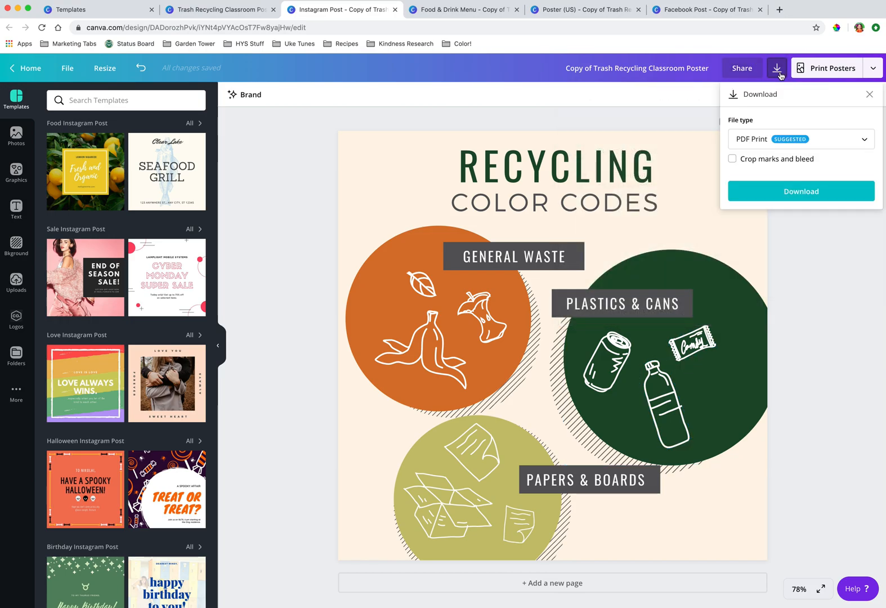
click(800, 139)
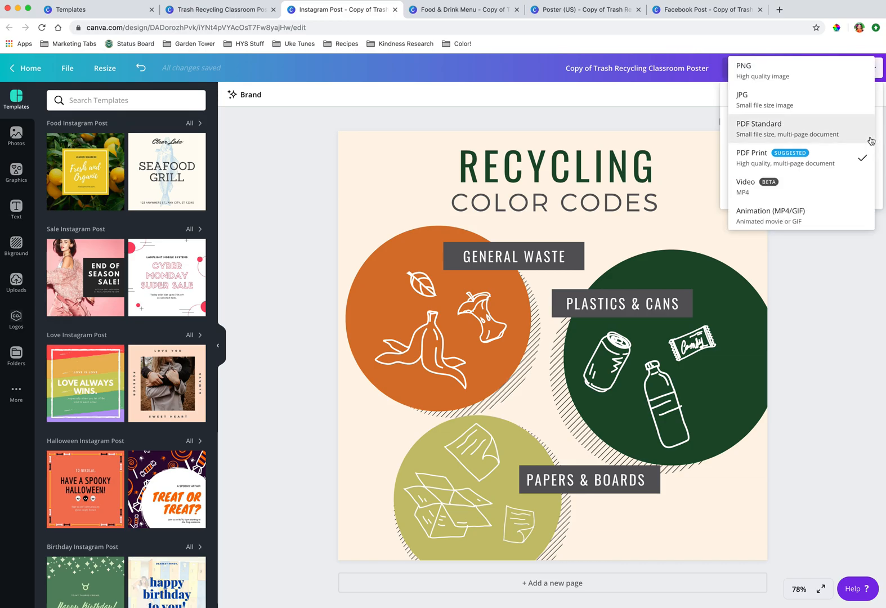
mouse_move(842, 80)
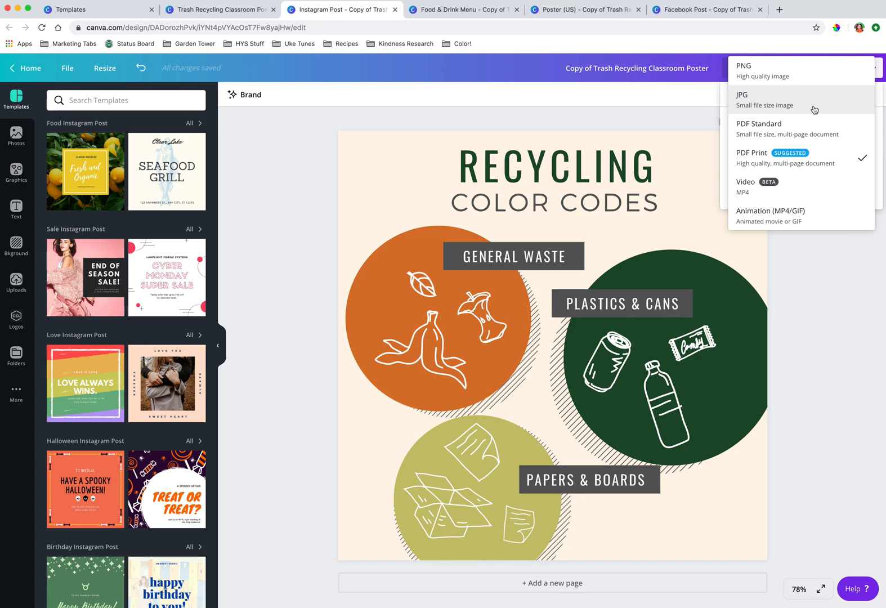
mouse_move(804, 99)
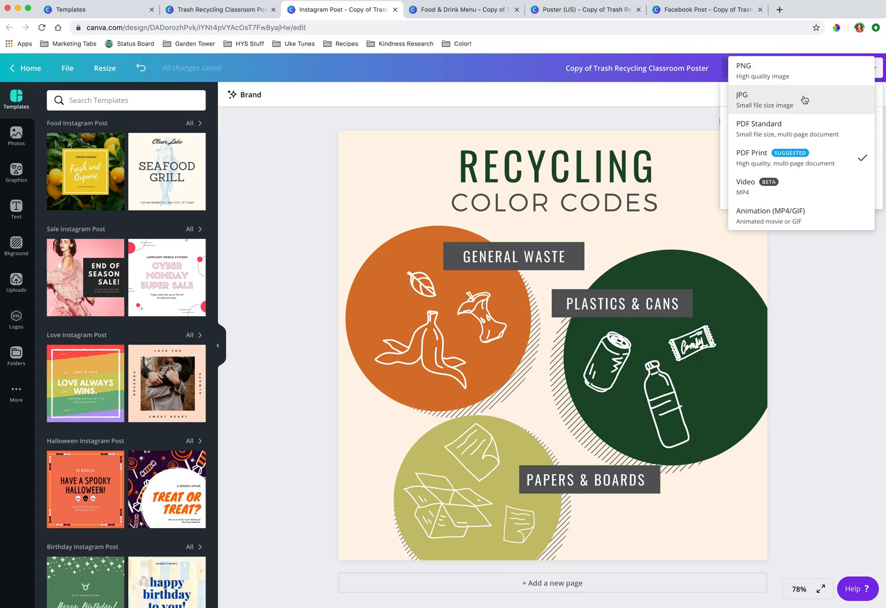
mouse_move(827, 131)
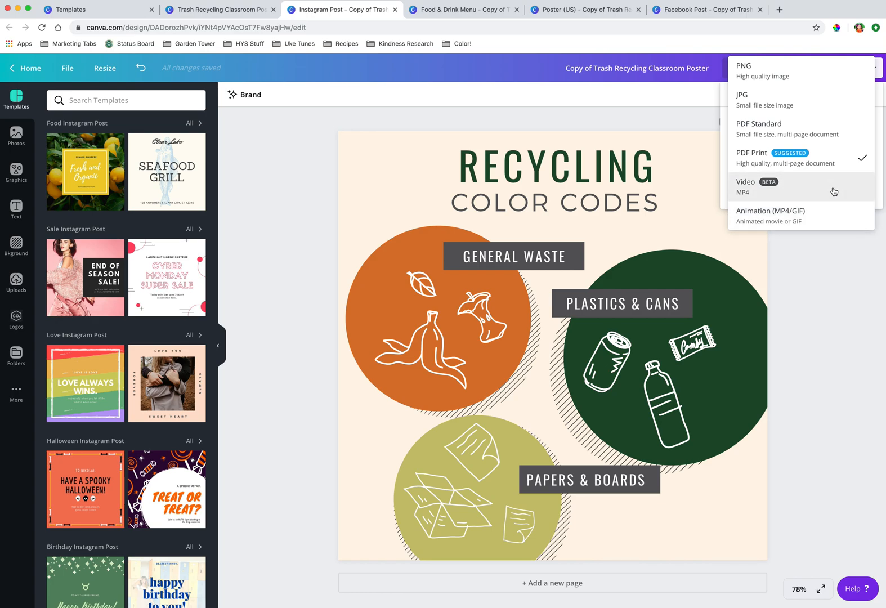
mouse_move(641, 133)
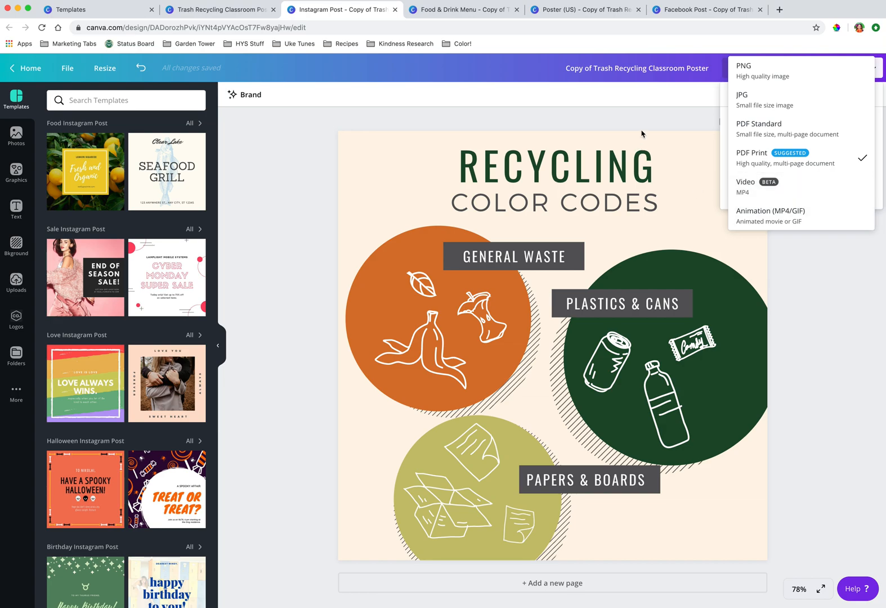
mouse_move(683, 120)
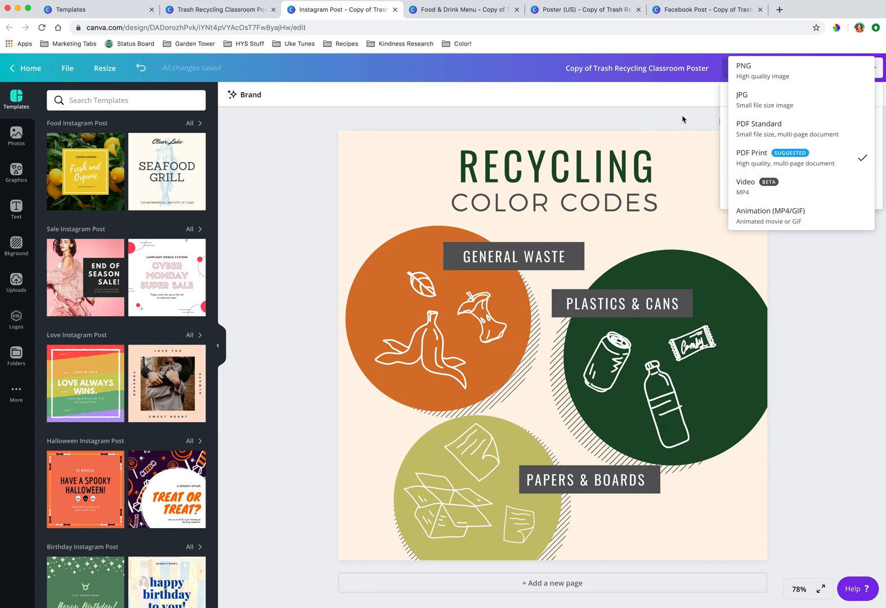
click(831, 67)
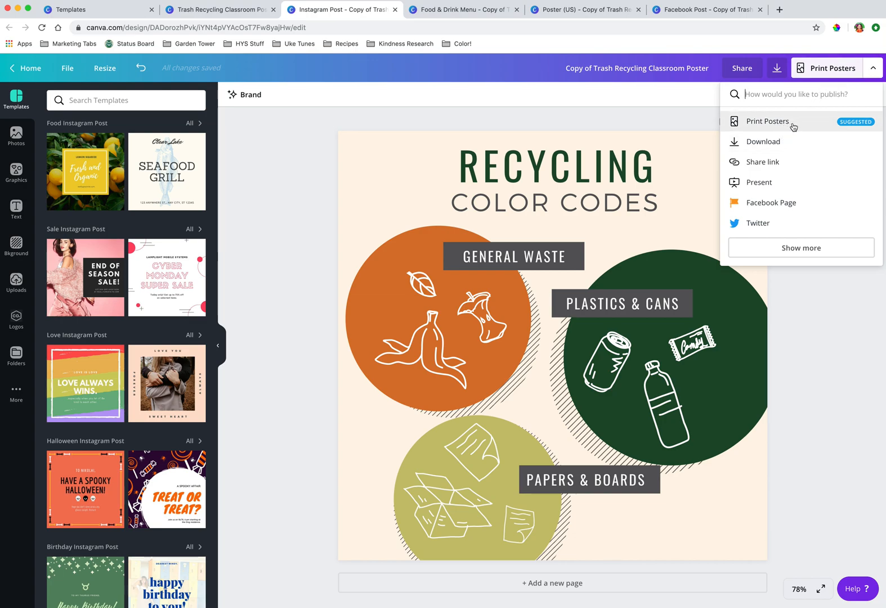
mouse_move(762, 161)
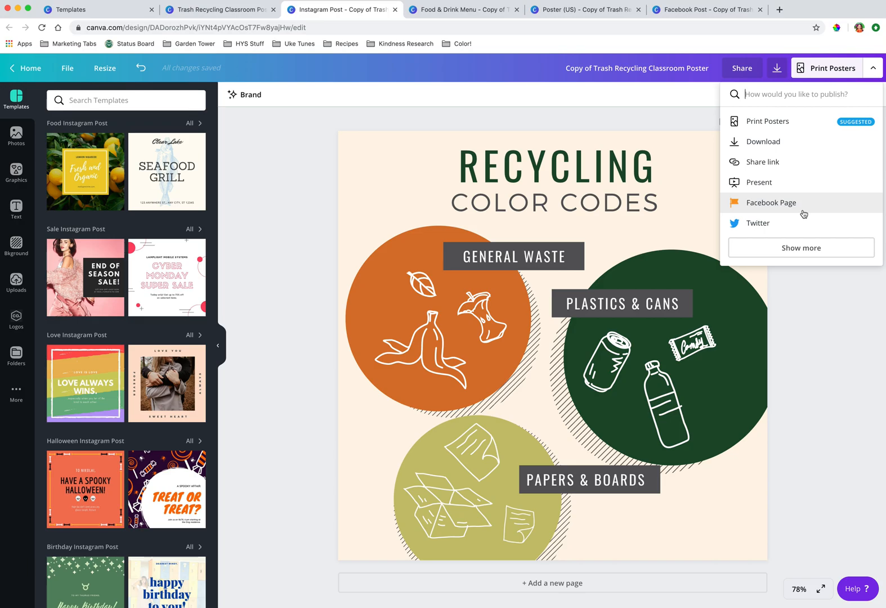
mouse_move(813, 247)
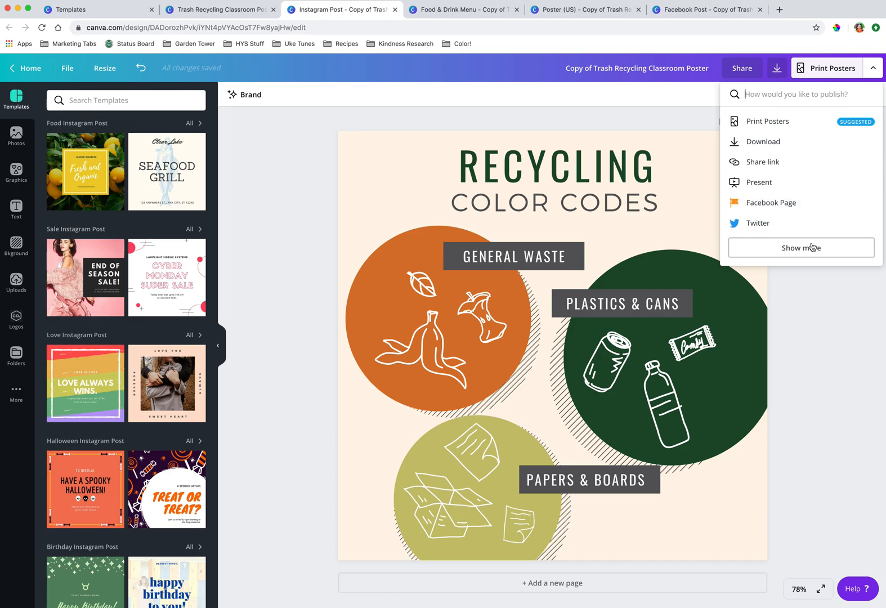
Reveal more publishing destinations and scroll through the longer list
click(800, 248)
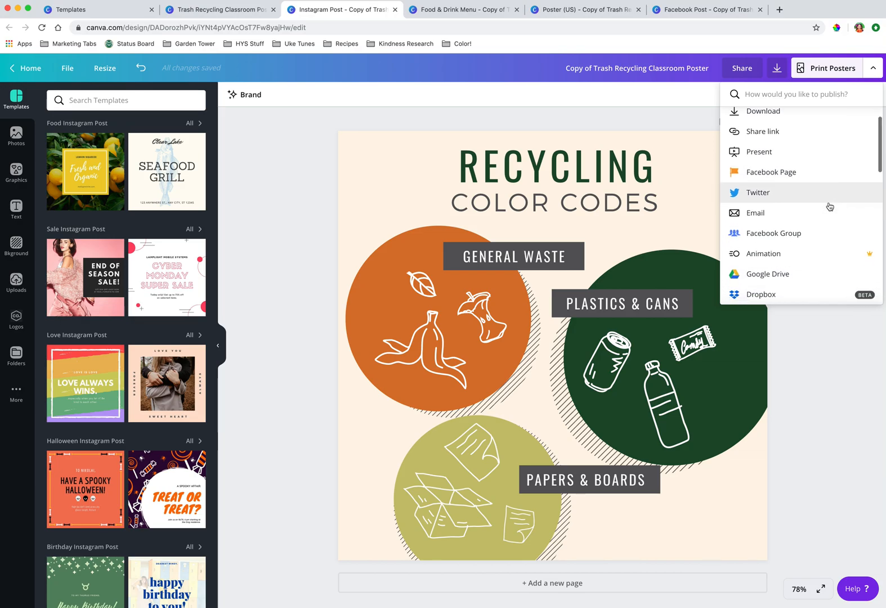
scroll(down, 3)
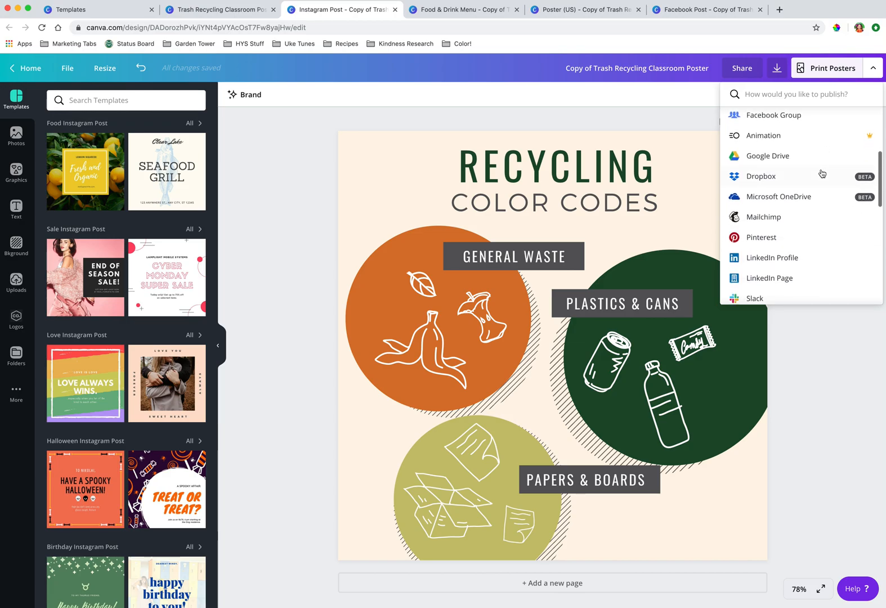
scroll(down, 3)
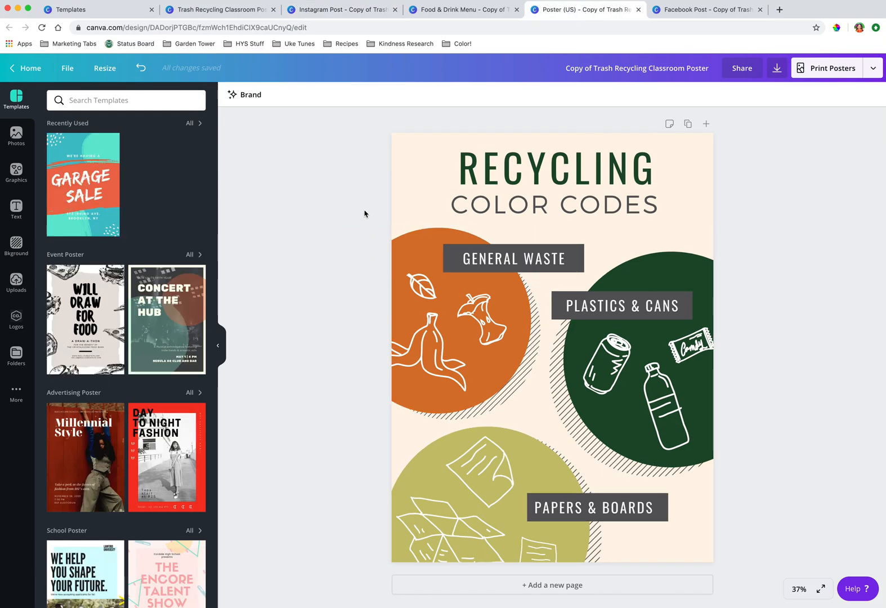
Select and deselect the PLASTICS & CANS circle, then switch to the Facebook Post copy
click(637, 359)
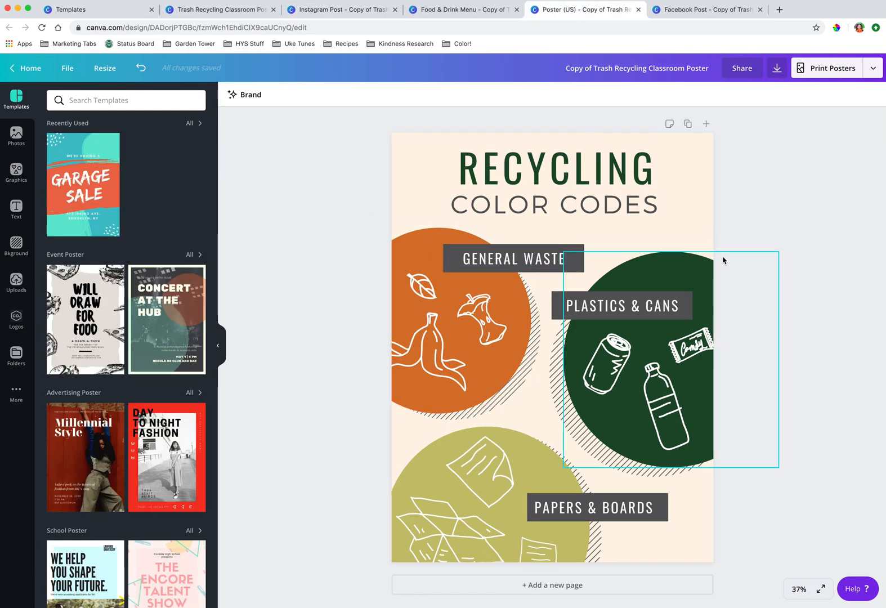
click(742, 220)
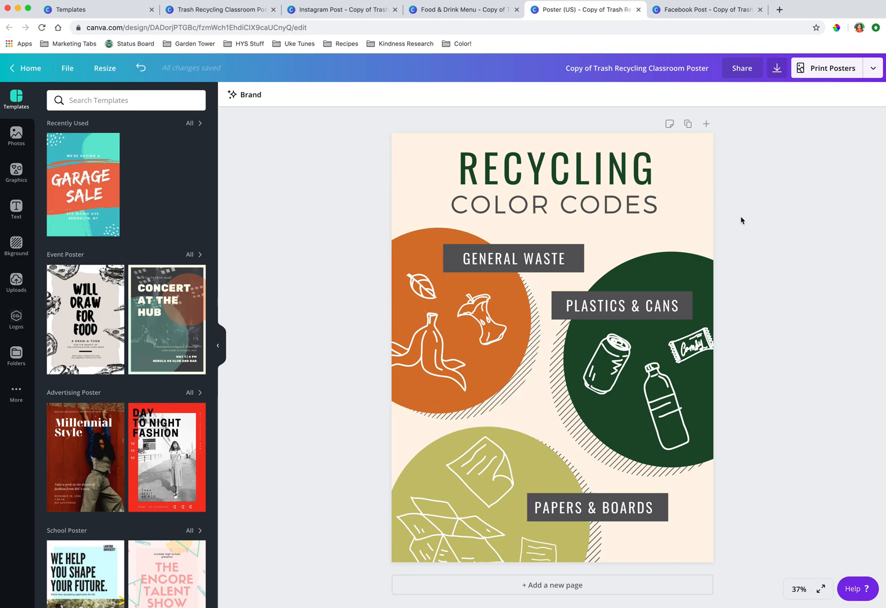
mouse_move(681, 30)
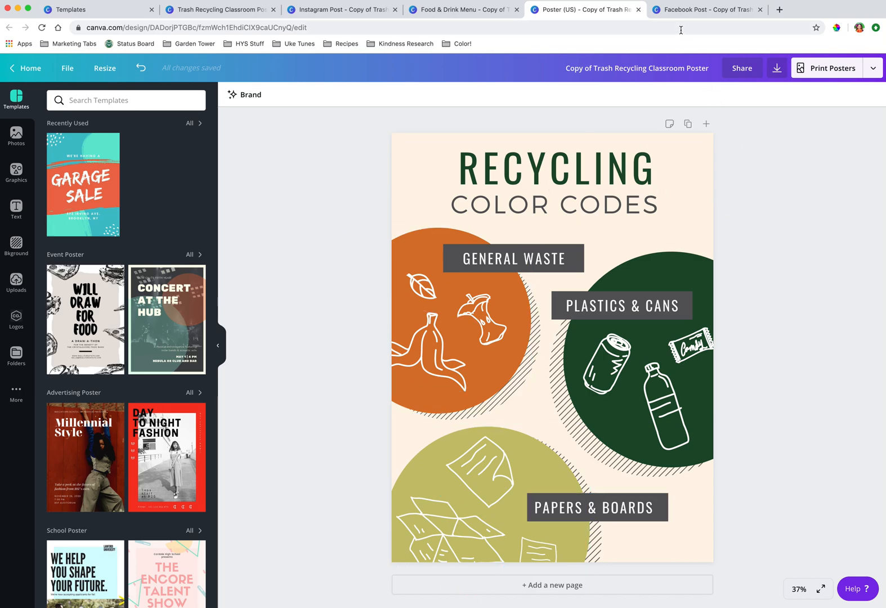
click(705, 10)
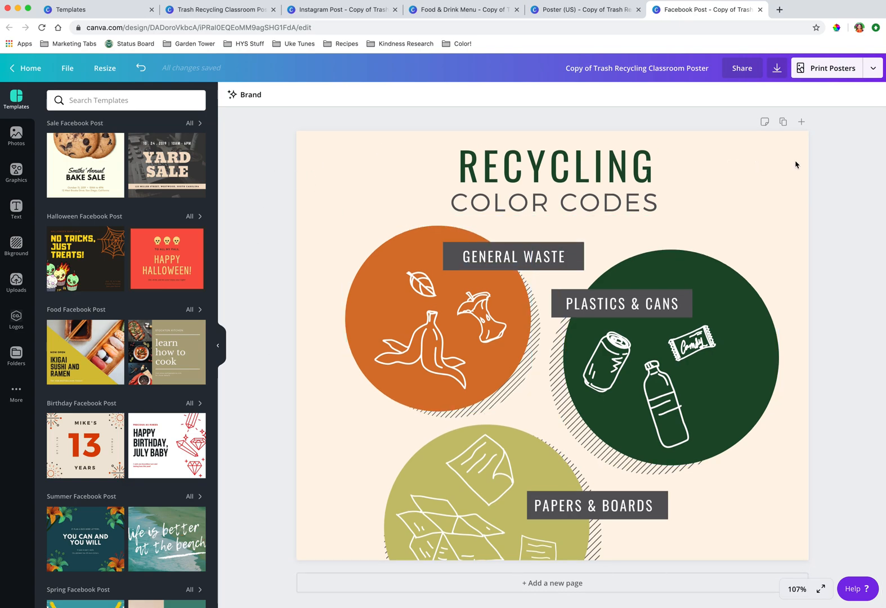
mouse_move(833, 163)
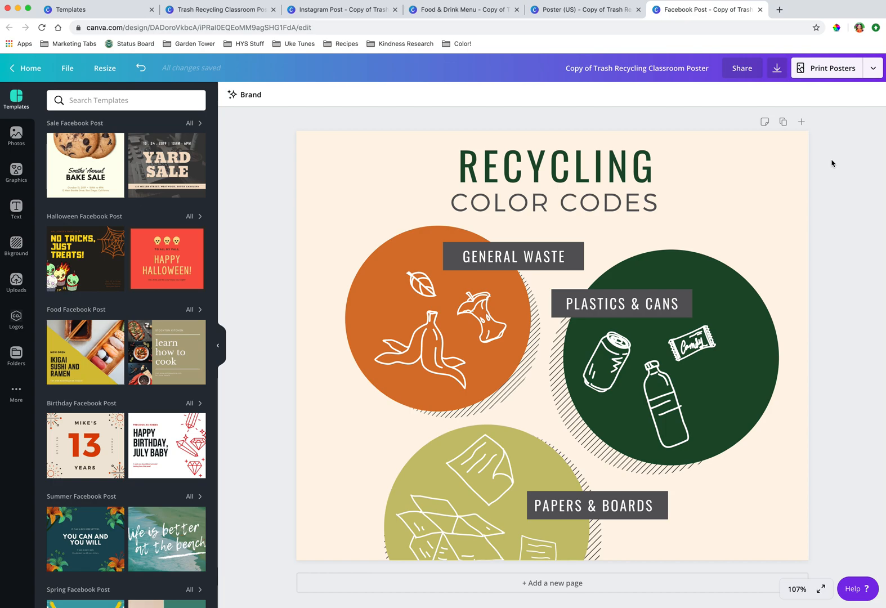
Drag the PAPERS & BOARDS circle group up so it sits fully inside the Facebook page
click(477, 479)
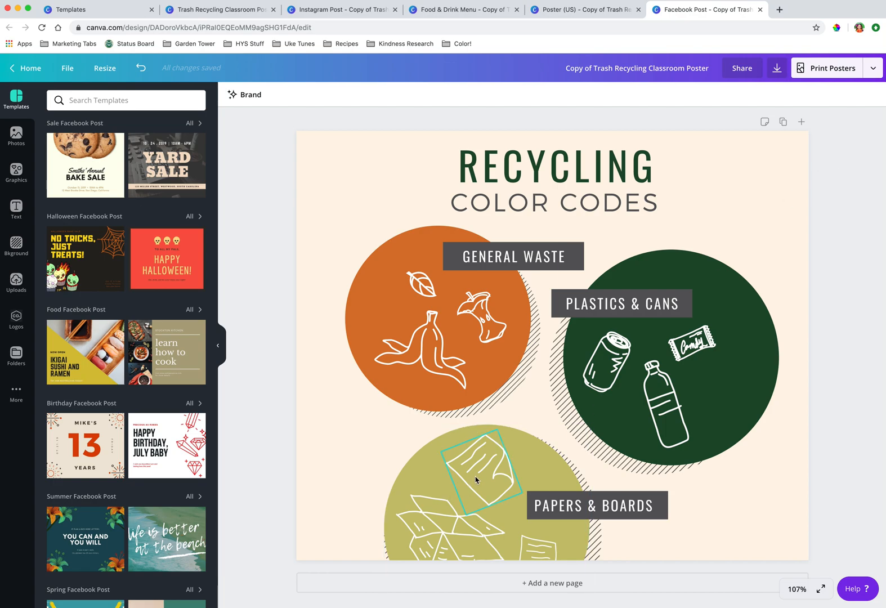
click(477, 479)
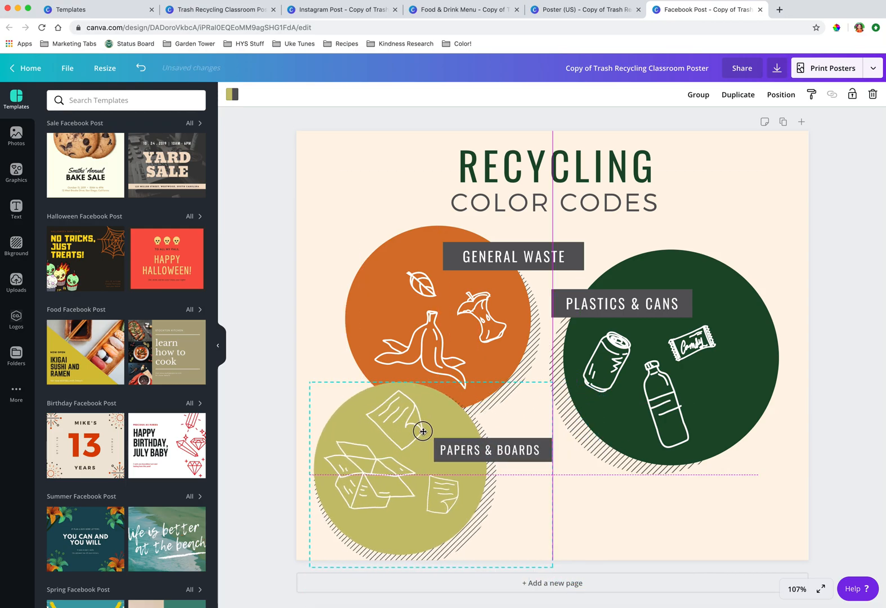
drag(423, 432, 499, 434)
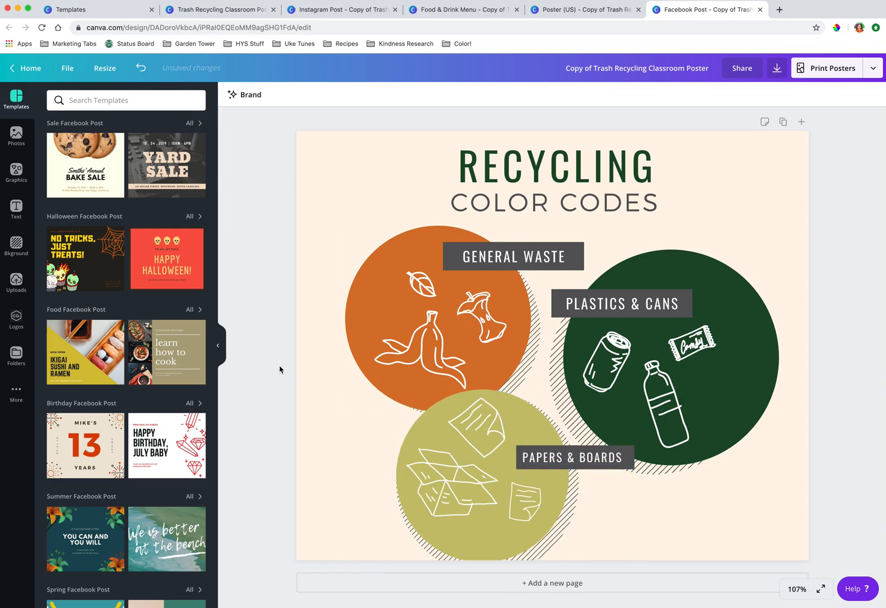
mouse_move(276, 364)
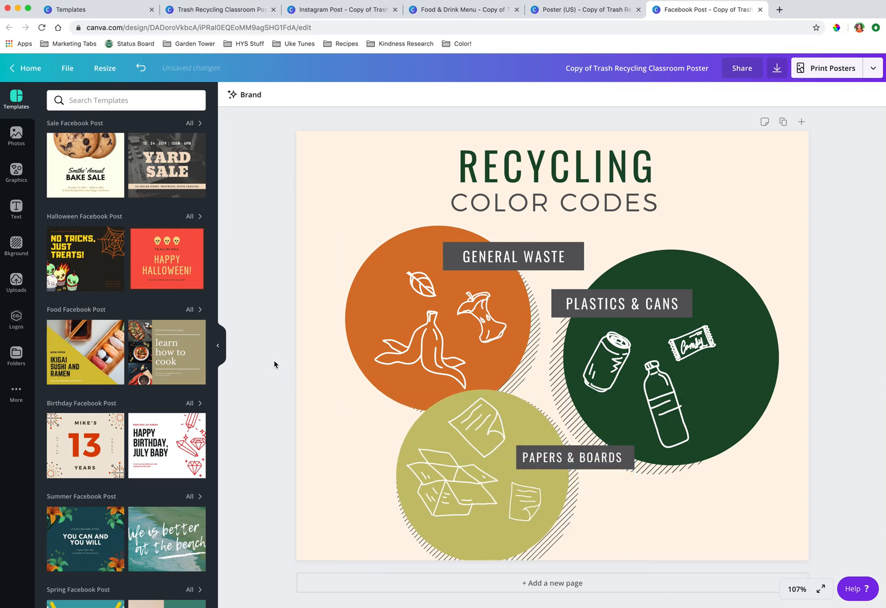
mouse_move(251, 358)
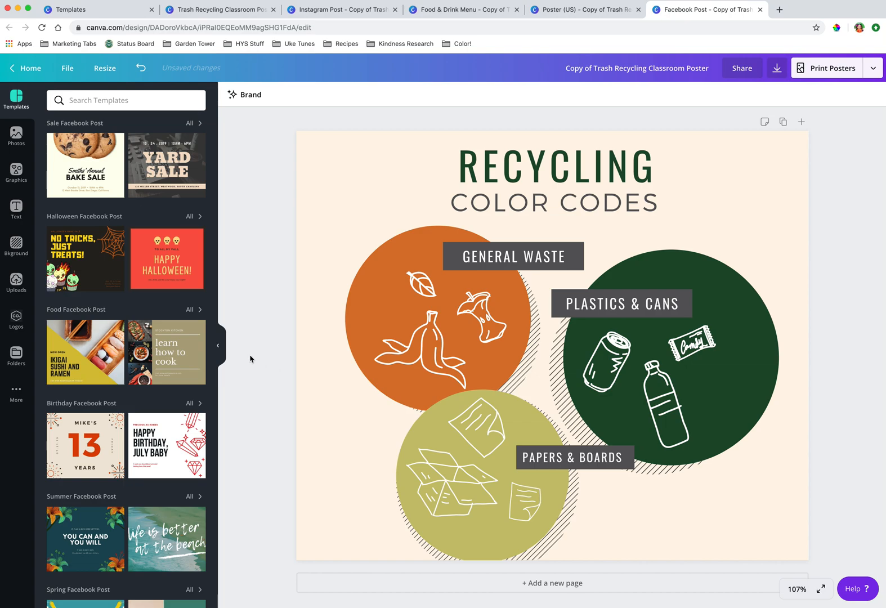
mouse_move(256, 288)
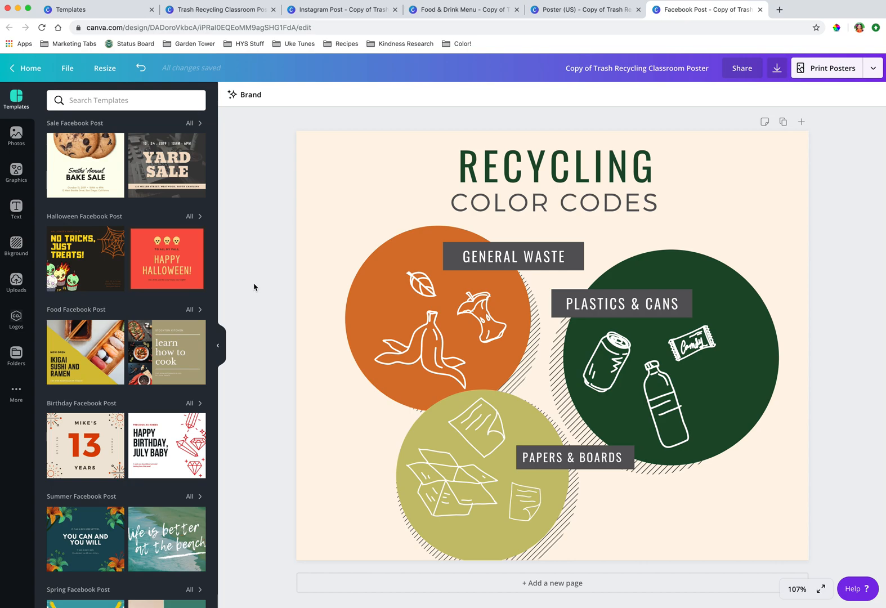
mouse_move(252, 287)
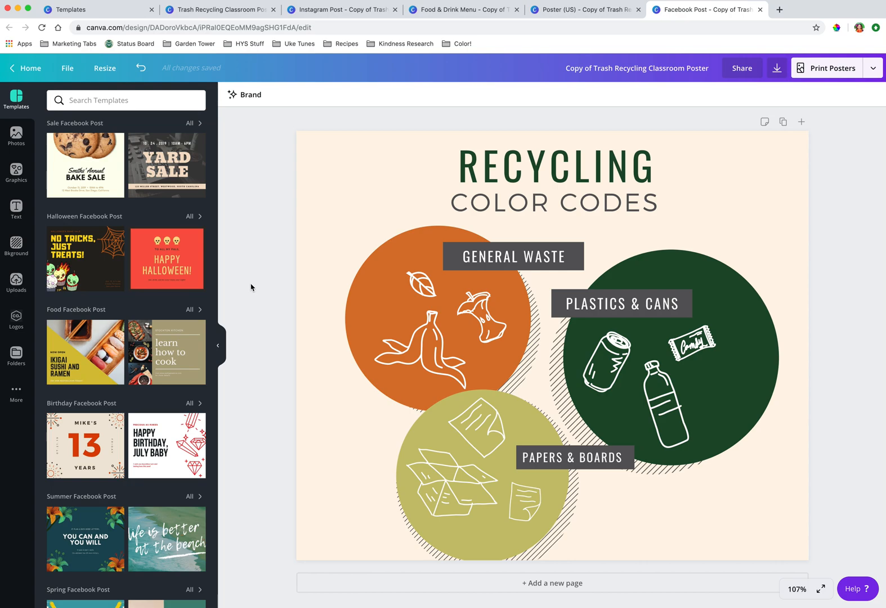